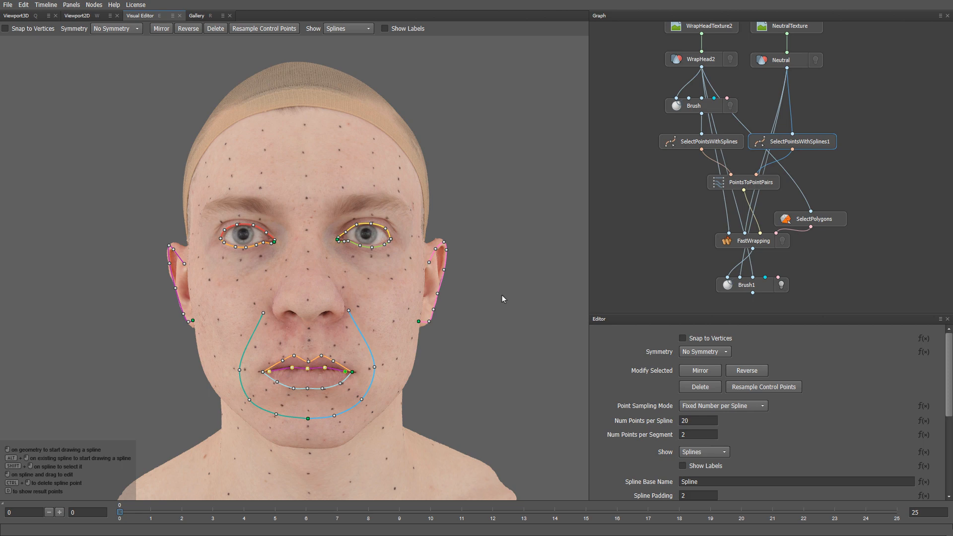
mouse_move(72, 73)
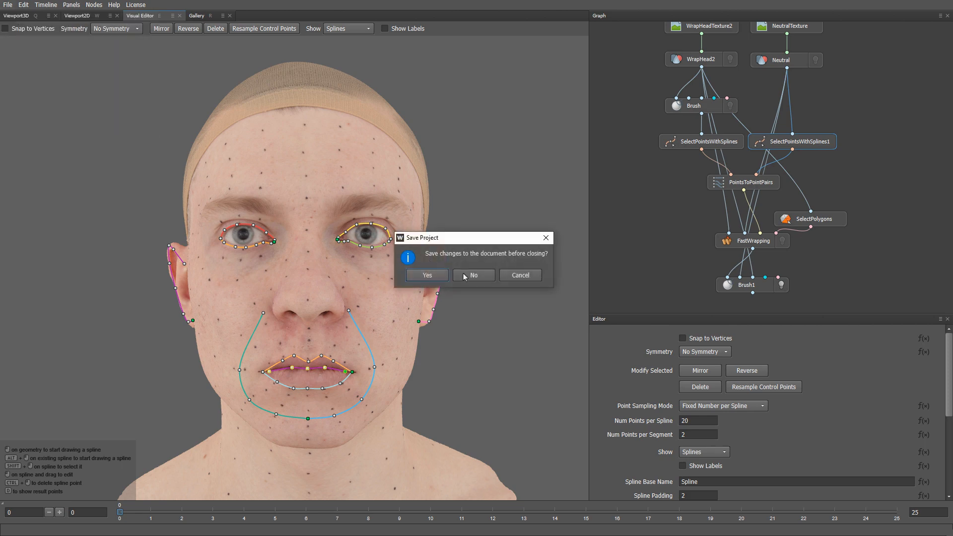
Discard the previous head-wrapping project without saving, leaving the sample gallery open.
left_click(473, 275)
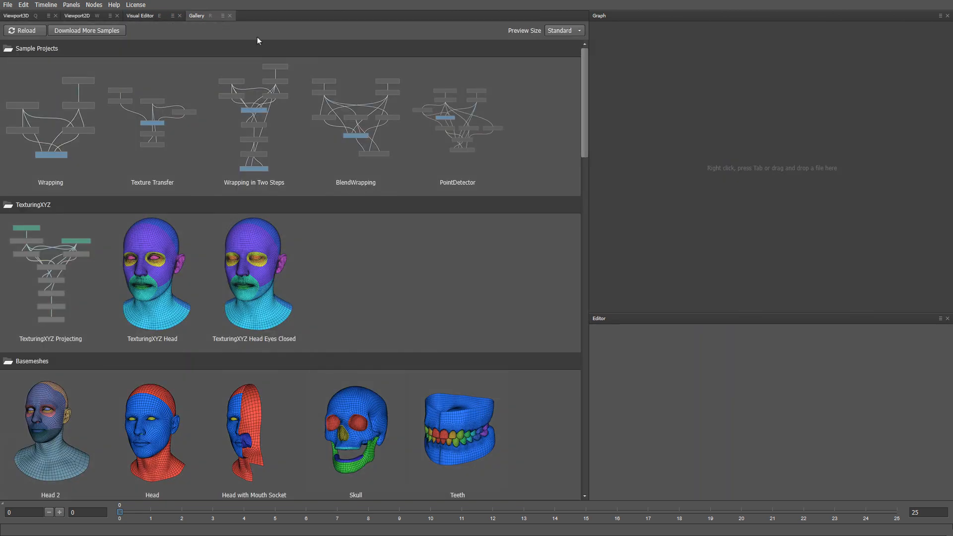
Scroll the Gallery down to the Scans section for the neutral head scan.
scroll("down", 3)
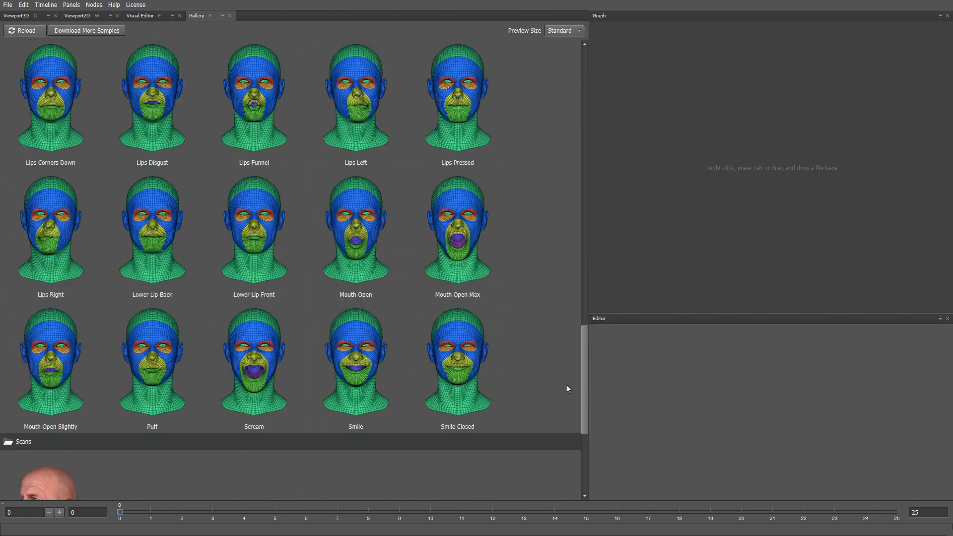
scroll("down", 3)
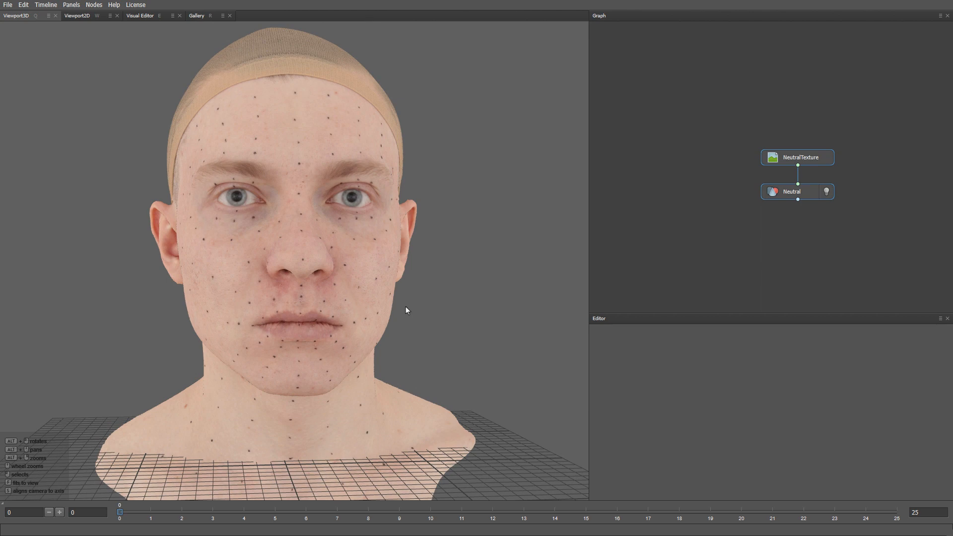
mouse_move(197, 28)
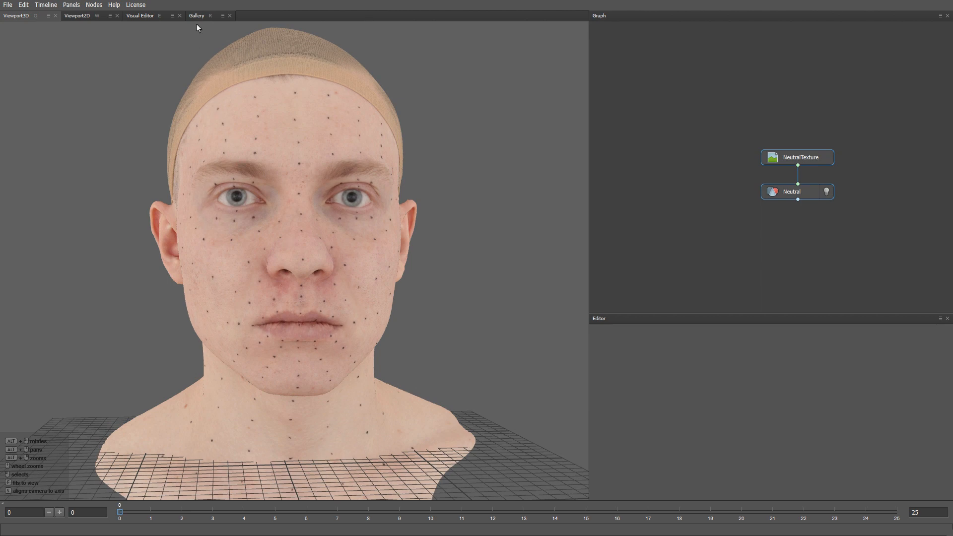
Go back to the Gallery to load the Head 2 base mesh.
left_click(197, 15)
type("fas")
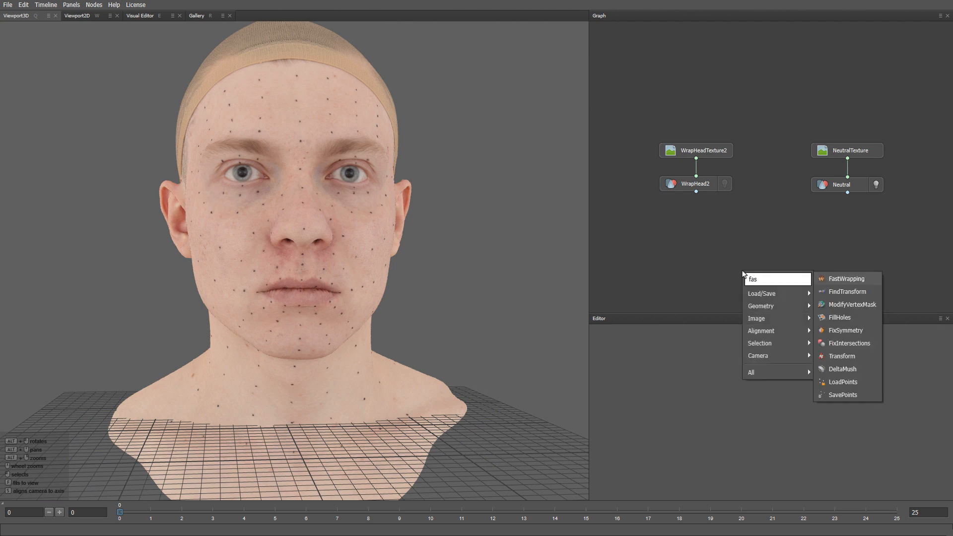
Add a FastWrapping node fed by WrapHead2 and Neutral, and compute the wrap.
left_click(846, 279)
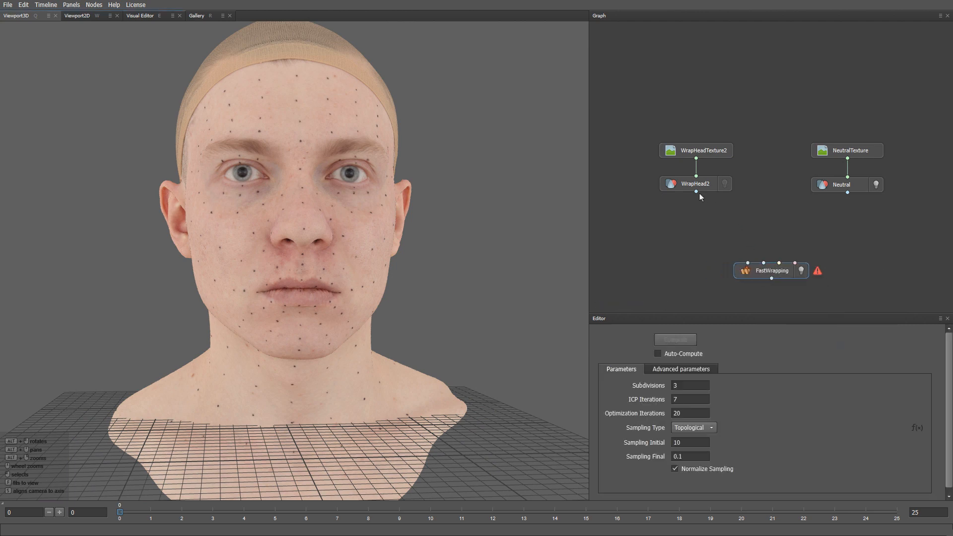
left_click_drag(707, 190, 746, 270)
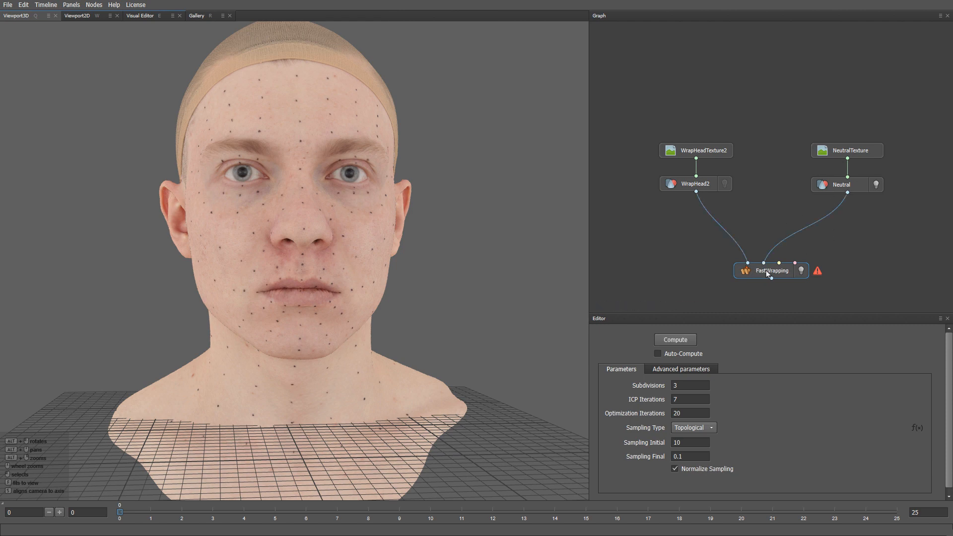
left_click(675, 340)
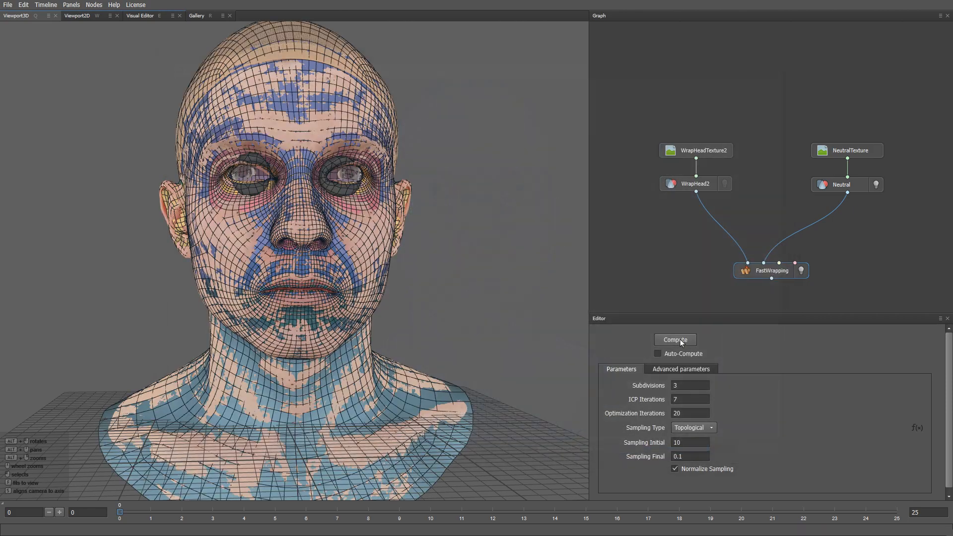
left_click(675, 340)
type("s")
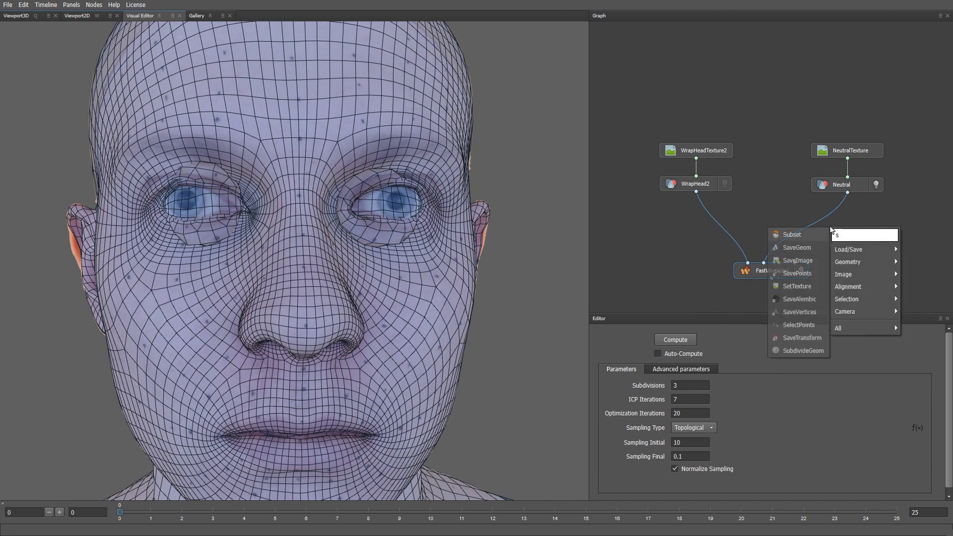
Add a SelectPolygons node on WrapHead2 and select the eye-opening polygons.
type("elec")
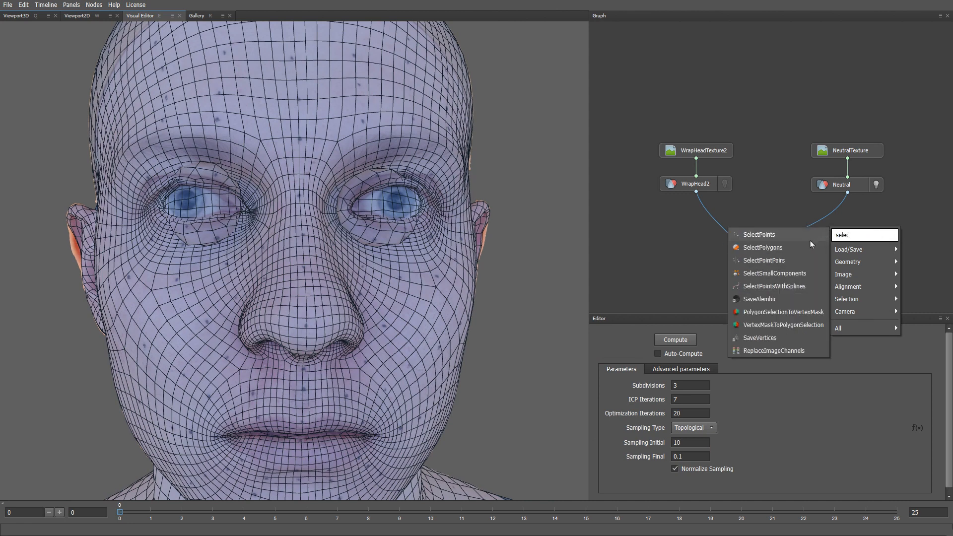
left_click(763, 247)
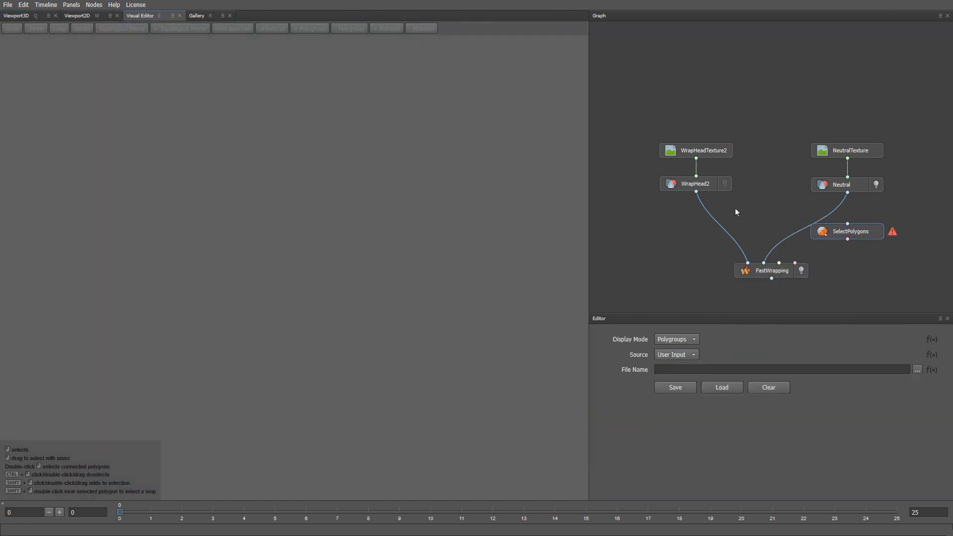
left_click(851, 231)
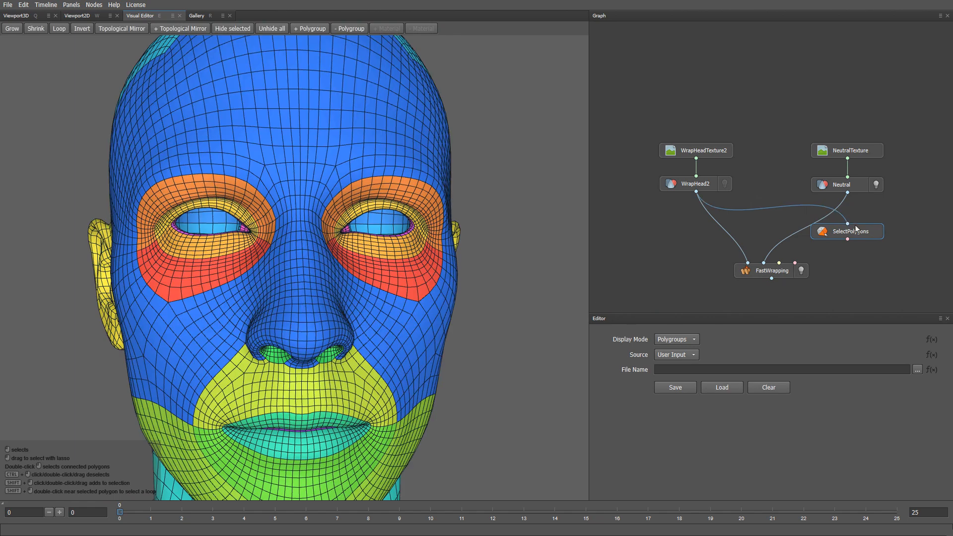
mouse_move(416, 252)
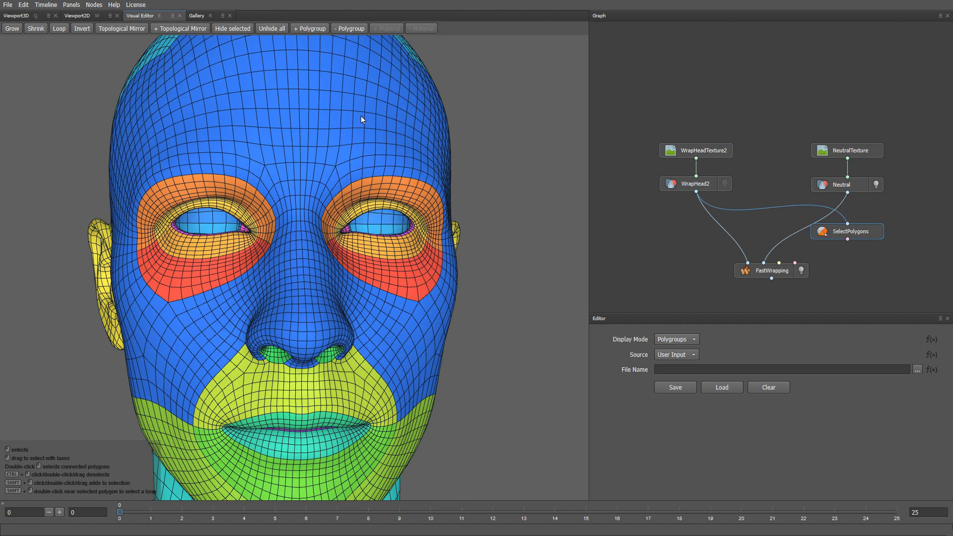
left_click(309, 28)
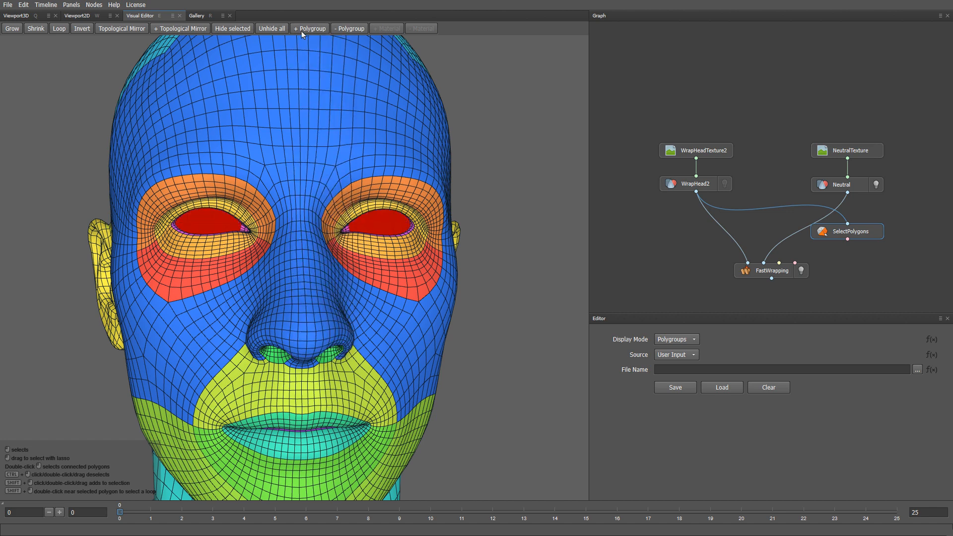
mouse_move(330, 180)
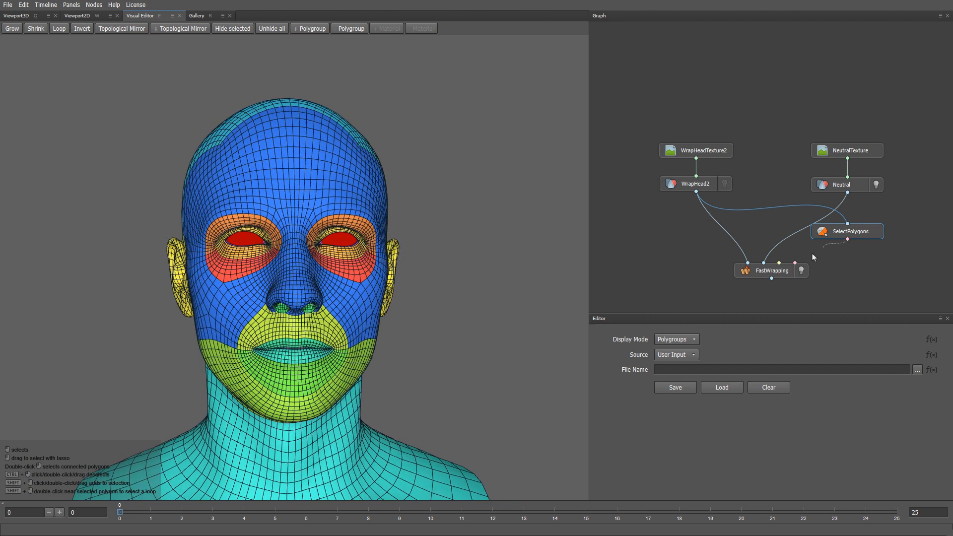
Plug the eye selection into FastWrapping, recompute, and pan the graph for space.
left_click(764, 271)
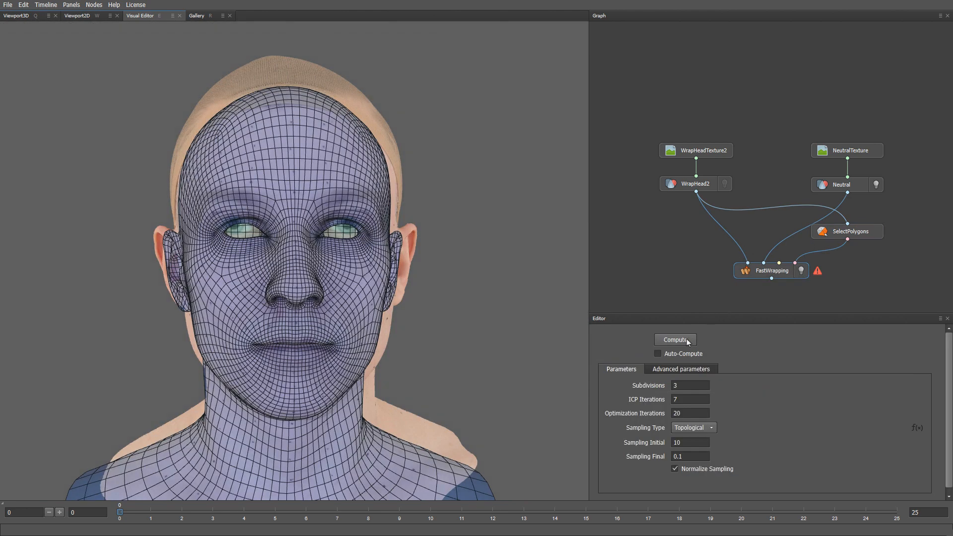
left_click(675, 339)
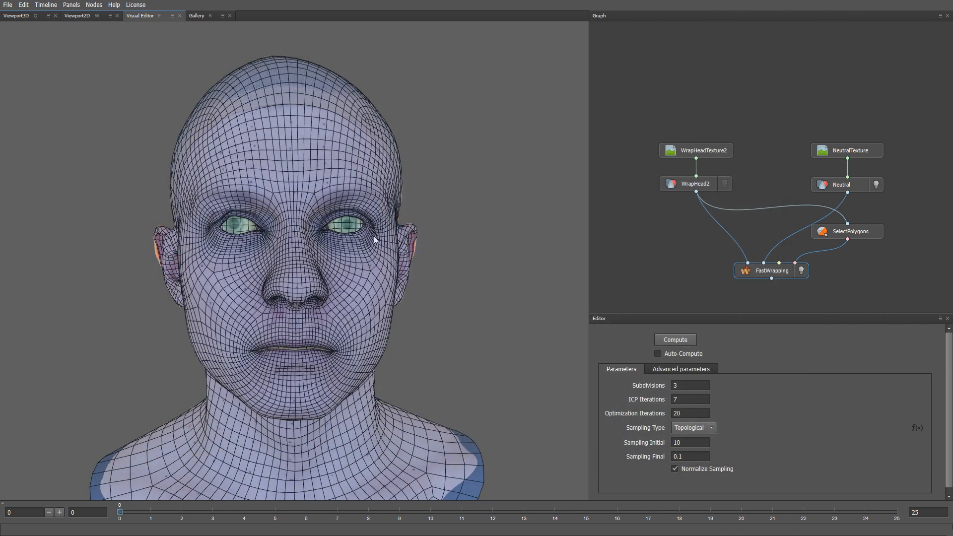
mouse_move(315, 170)
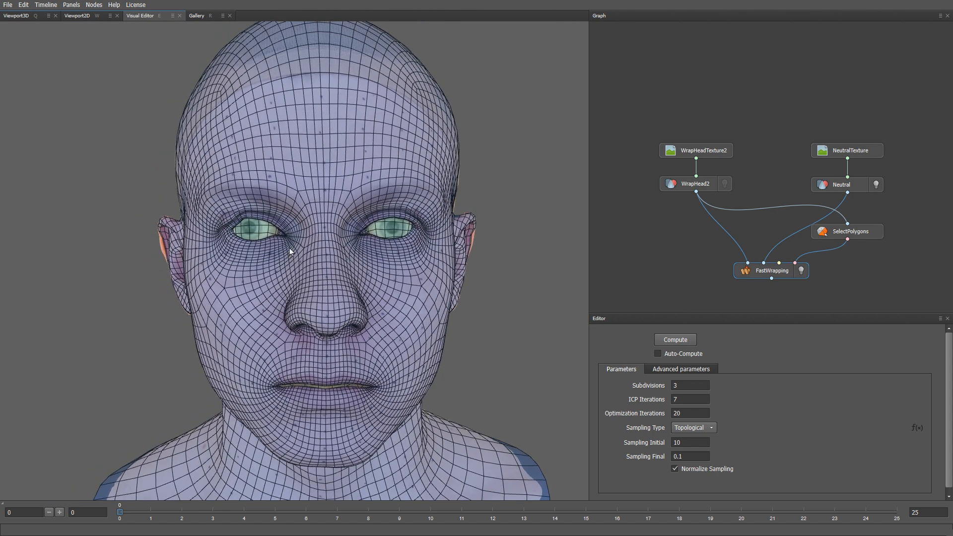
mouse_move(702, 269)
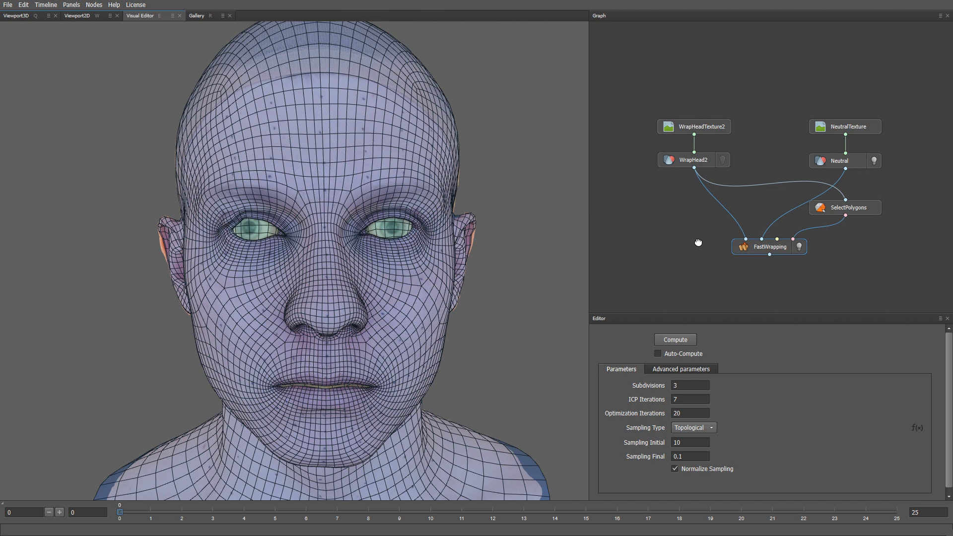
left_click_drag(771, 193, 860, 282)
type("sele")
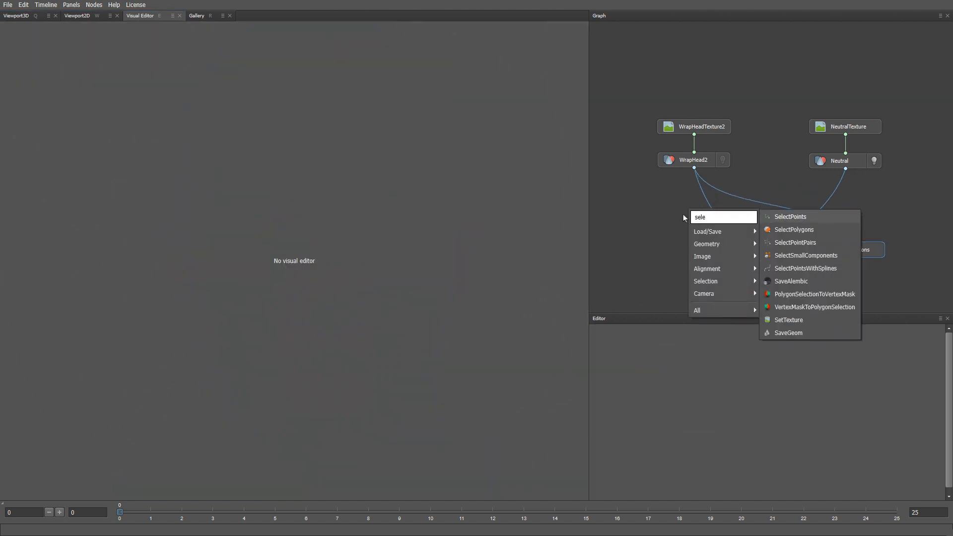
Add SelectPointsWithSplines on WrapHead2 and trace Spline01 and Spline02 along both ears.
left_click(805, 268)
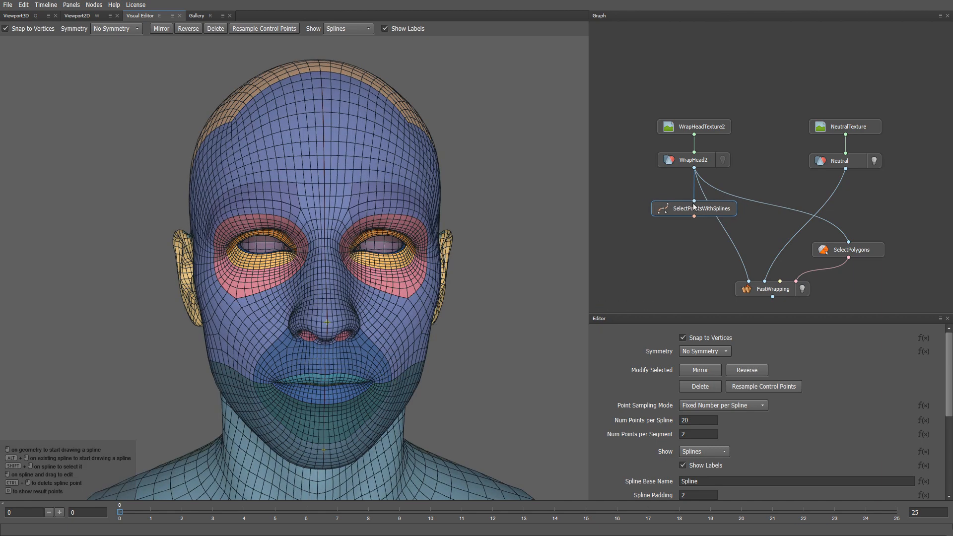
left_click(683, 338)
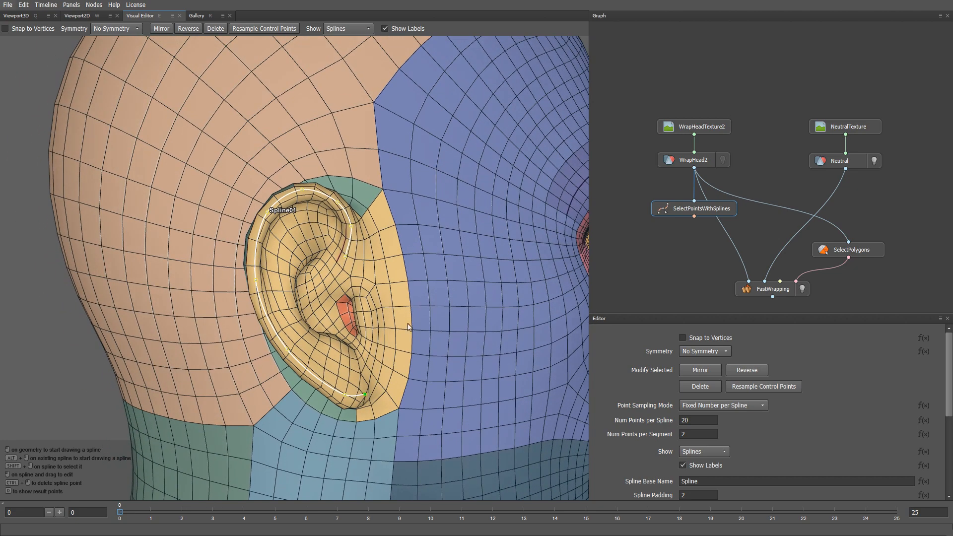
left_click(161, 29)
type("se")
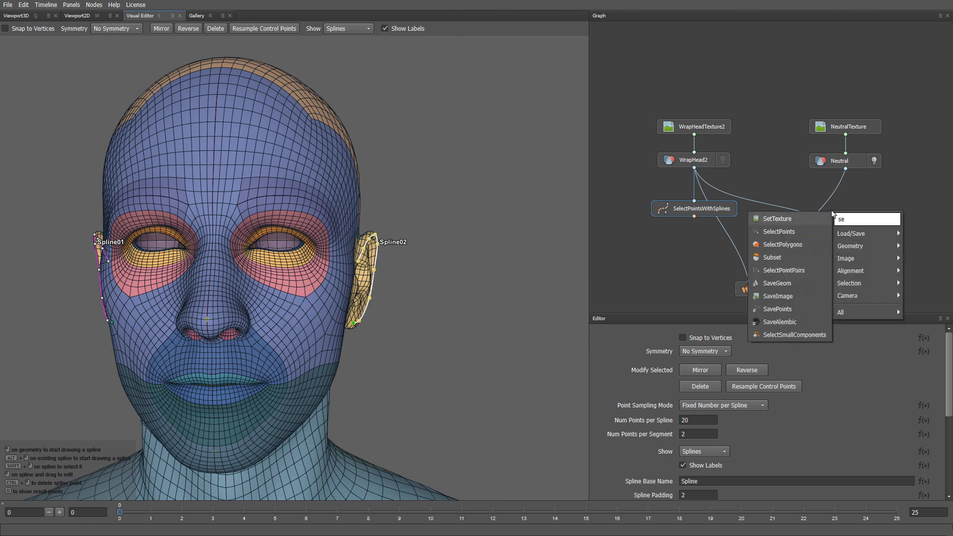
Add a second SelectPointsWithSplines node and trace a curve along the scan's ear rim.
left_click(783, 245)
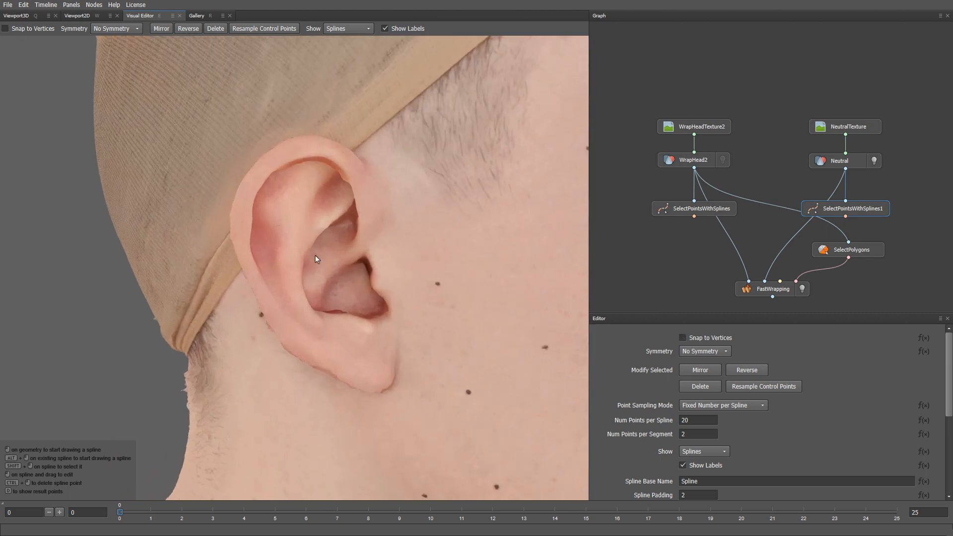
left_click(338, 217)
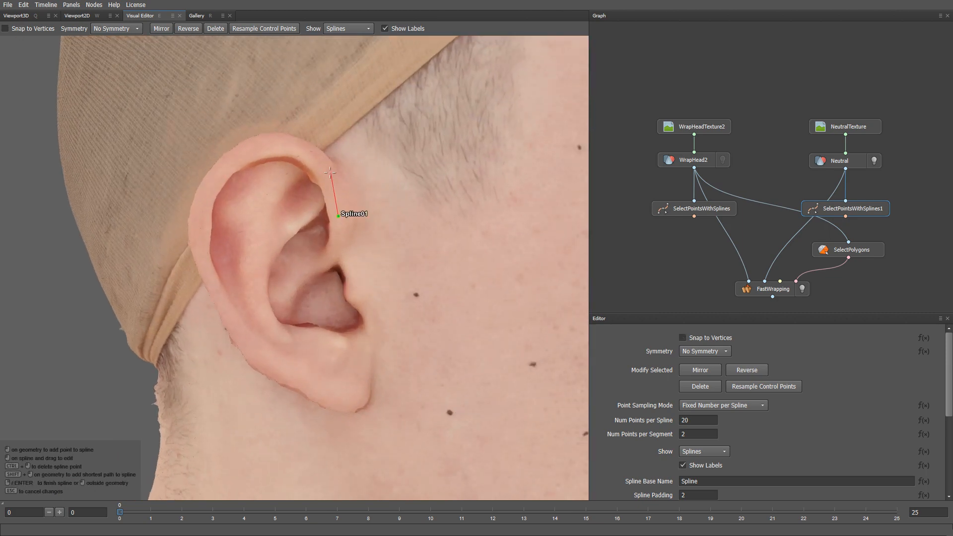
left_click(230, 160)
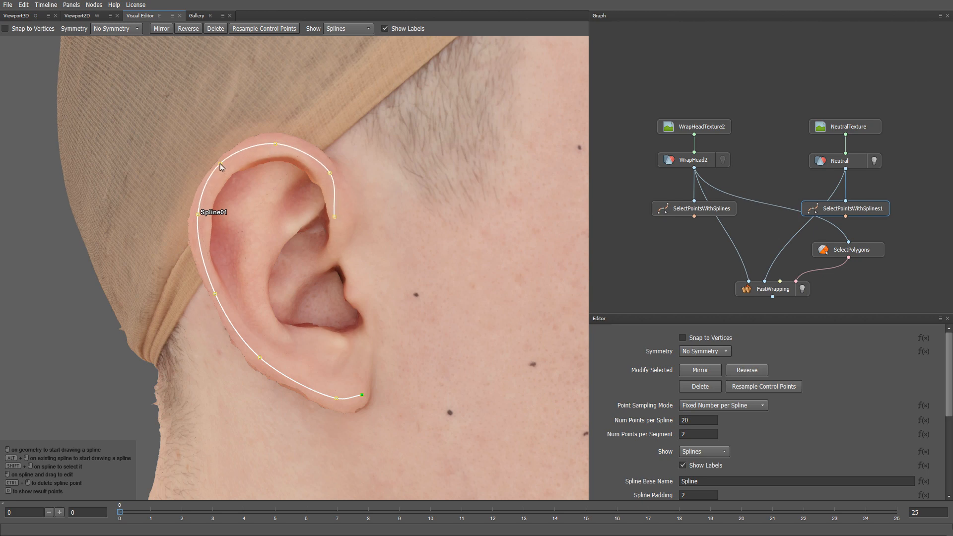
mouse_move(428, 383)
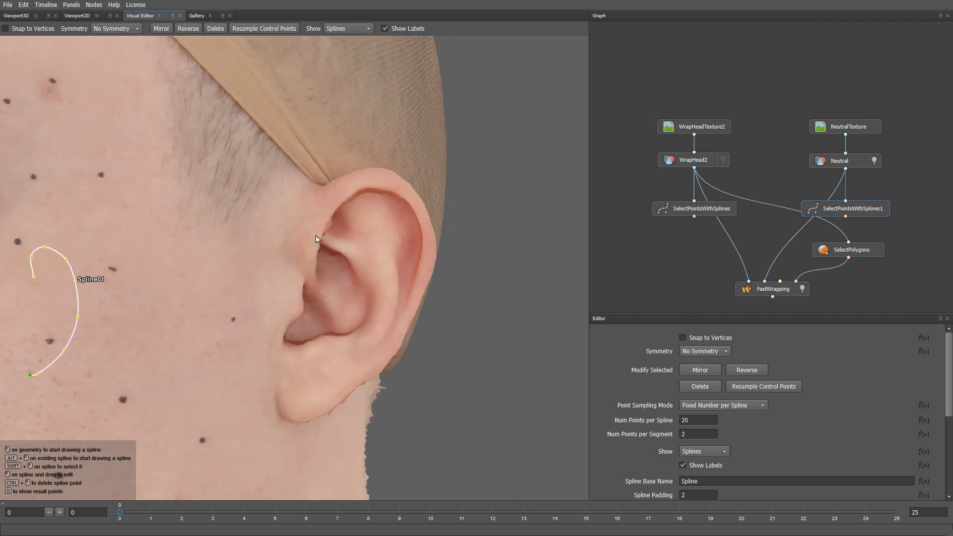
mouse_move(311, 233)
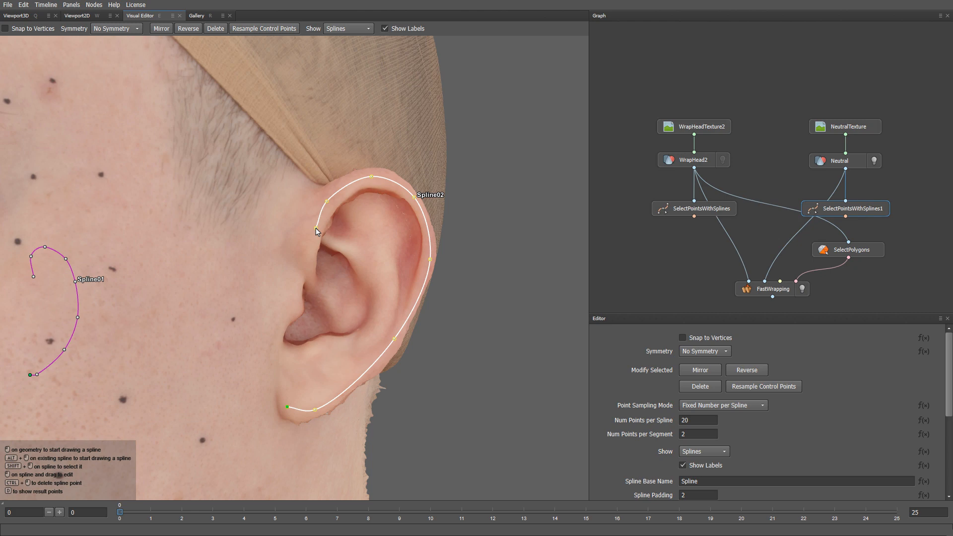
mouse_move(337, 40)
type("poi")
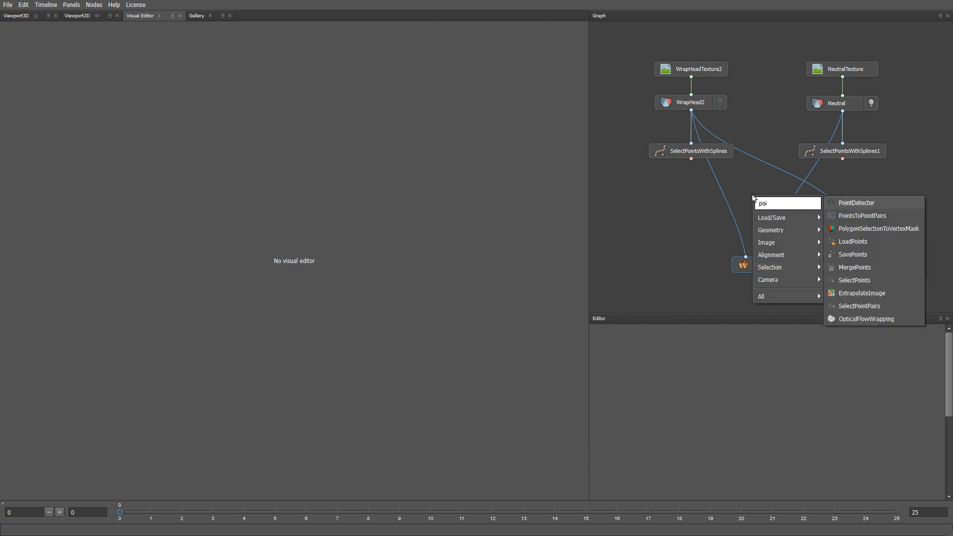
Add PointsToPointPairs from both spline selections and connect it to FastWrapping.
left_click(858, 216)
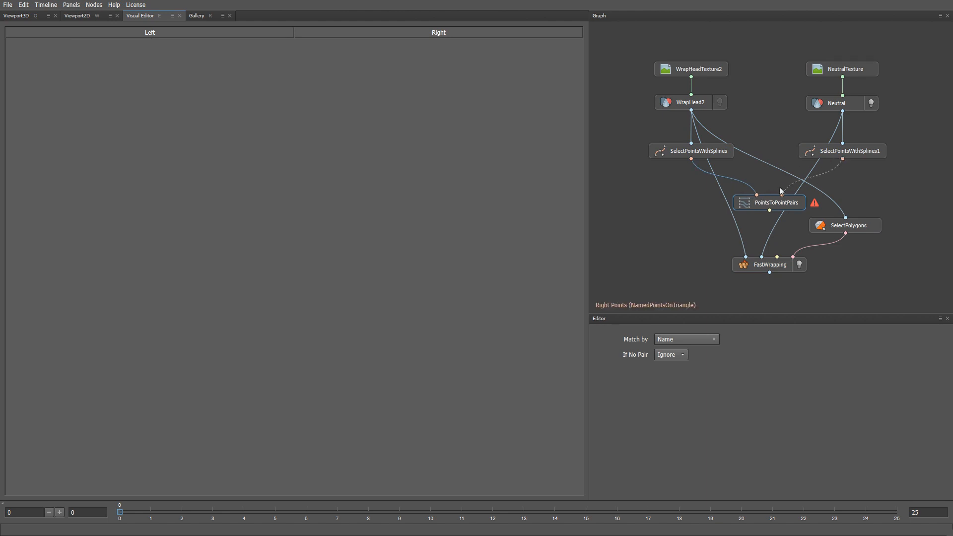
left_click(777, 203)
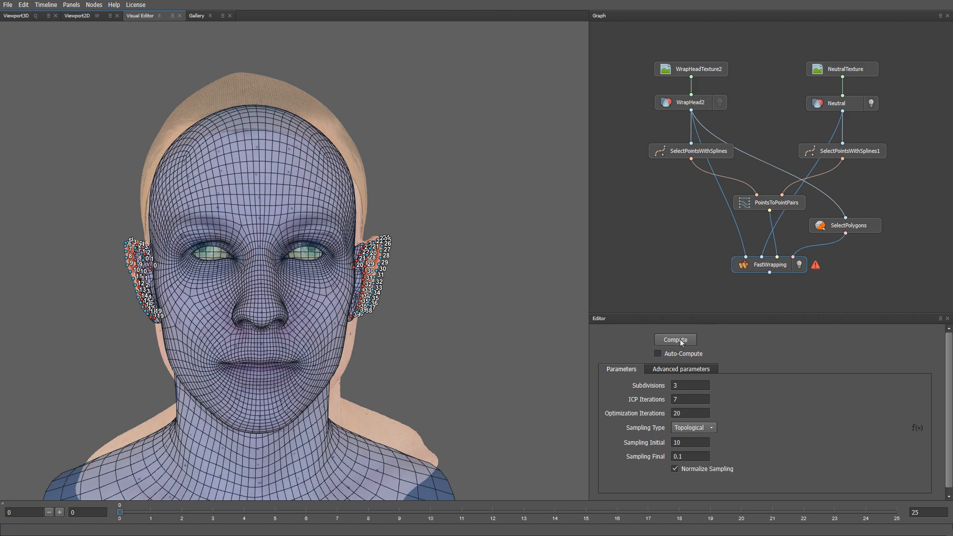
left_click(675, 339)
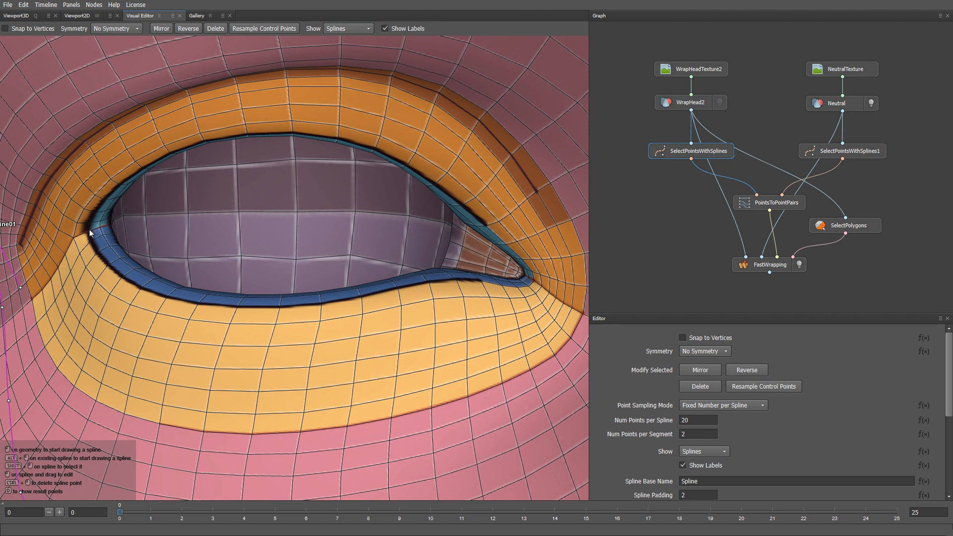
mouse_move(87, 277)
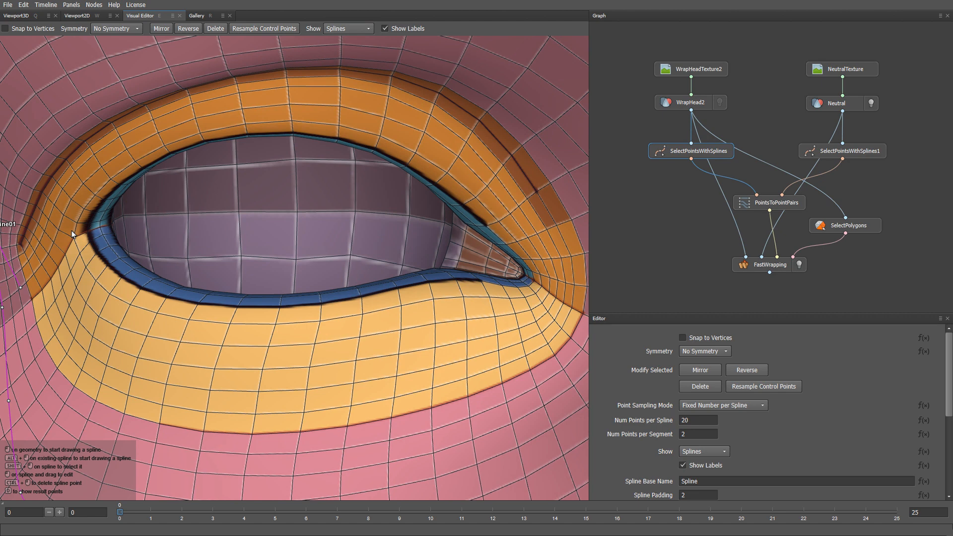
Enable Snap to Vertices and trace the upper eyelid curve from corner to corner.
left_click(4, 28)
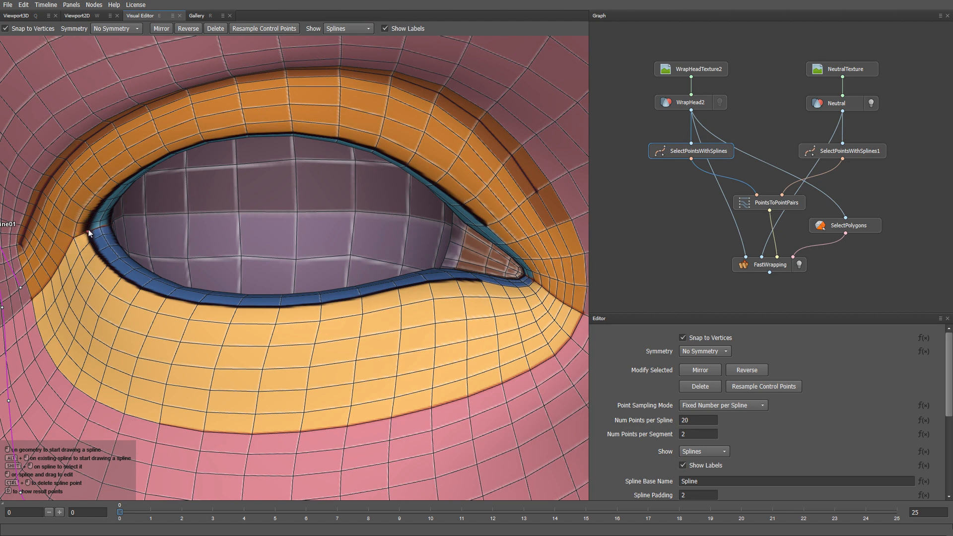
left_click(93, 222)
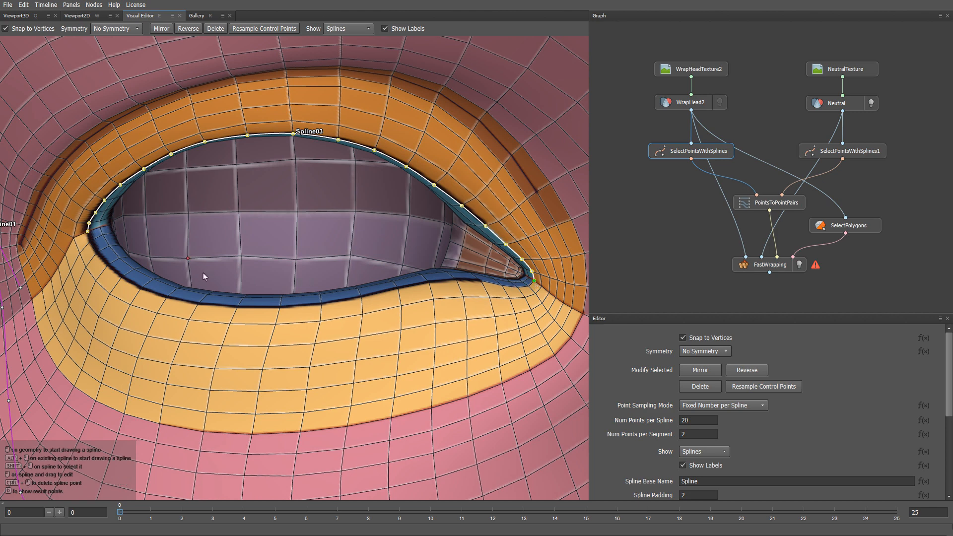
mouse_move(66, 286)
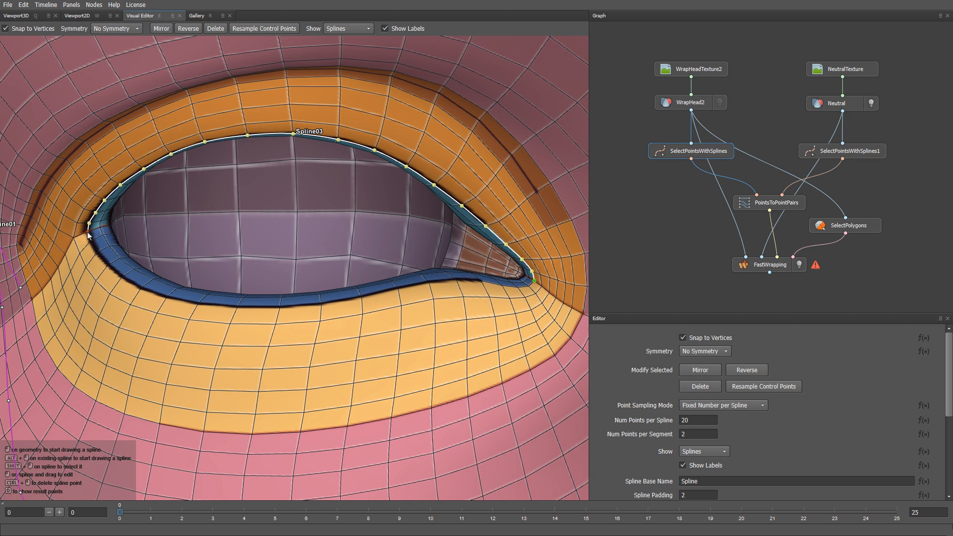
left_click(88, 238)
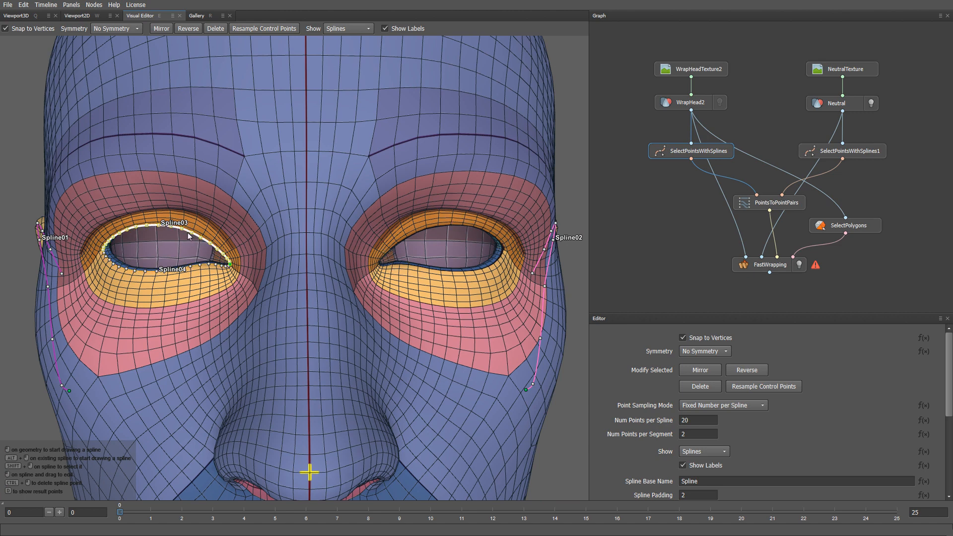
mouse_move(814, 400)
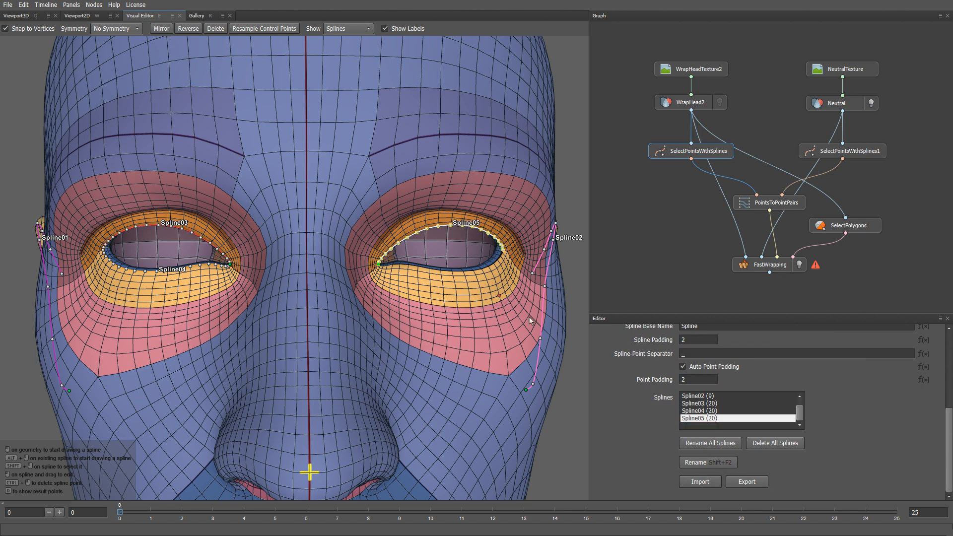
Trace the second eye's lower lid curve on the base head and check the lid splines.
left_click(707, 410)
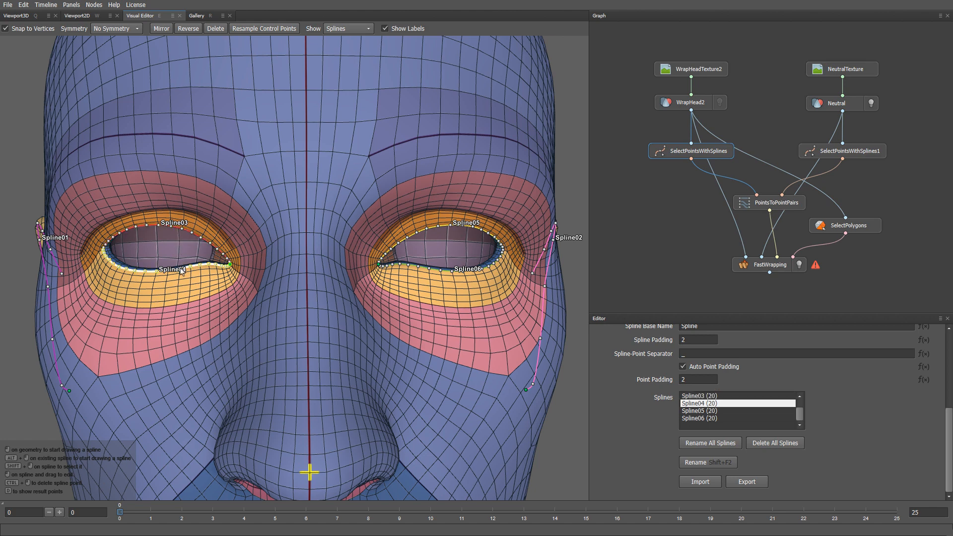
left_click(699, 410)
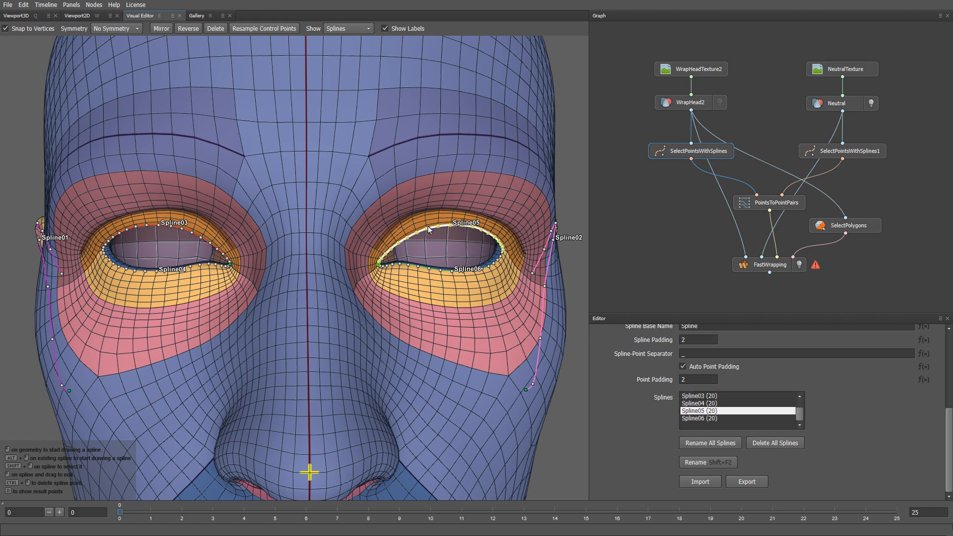
left_click(712, 419)
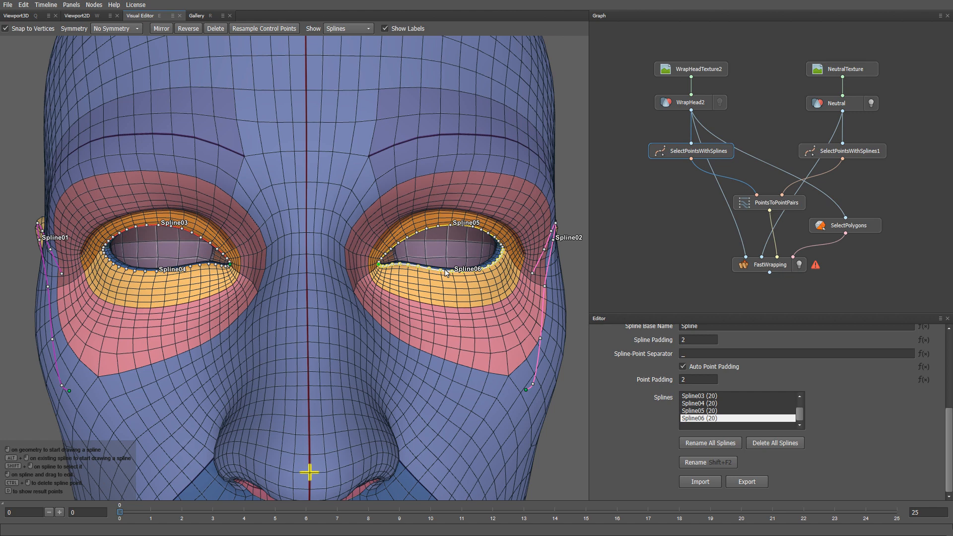
mouse_move(835, 113)
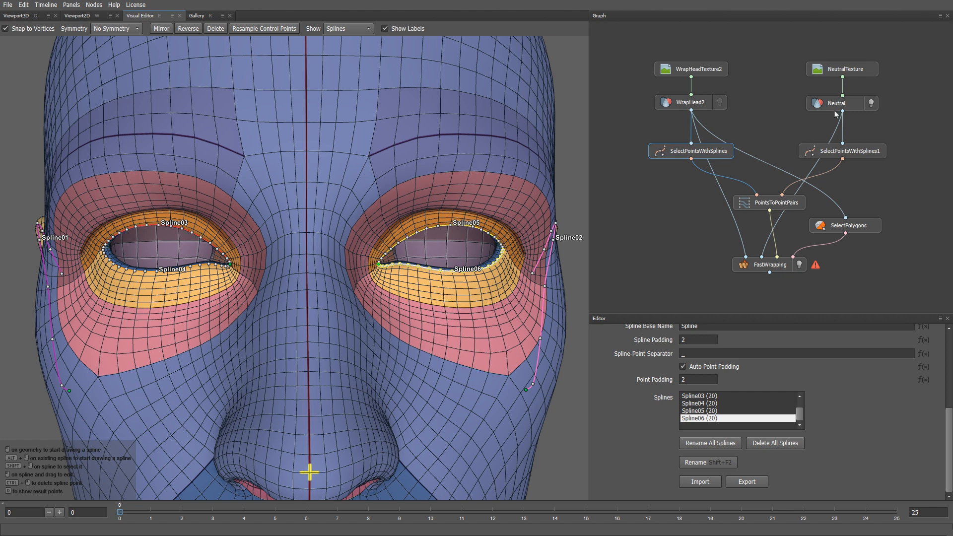
Trace an upper lid curve on the Neutral actor scan with SelectPointsWithSplines1.
left_click(843, 103)
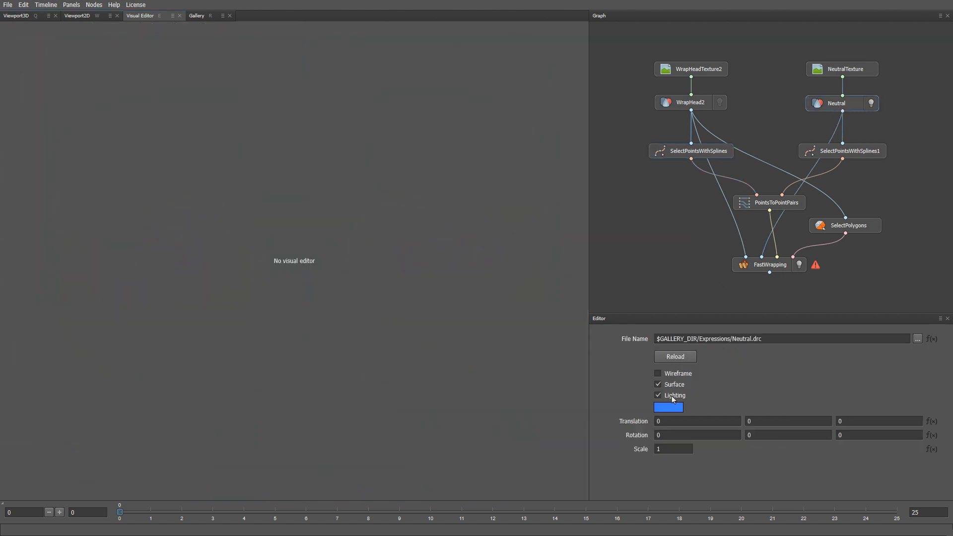
left_click(842, 151)
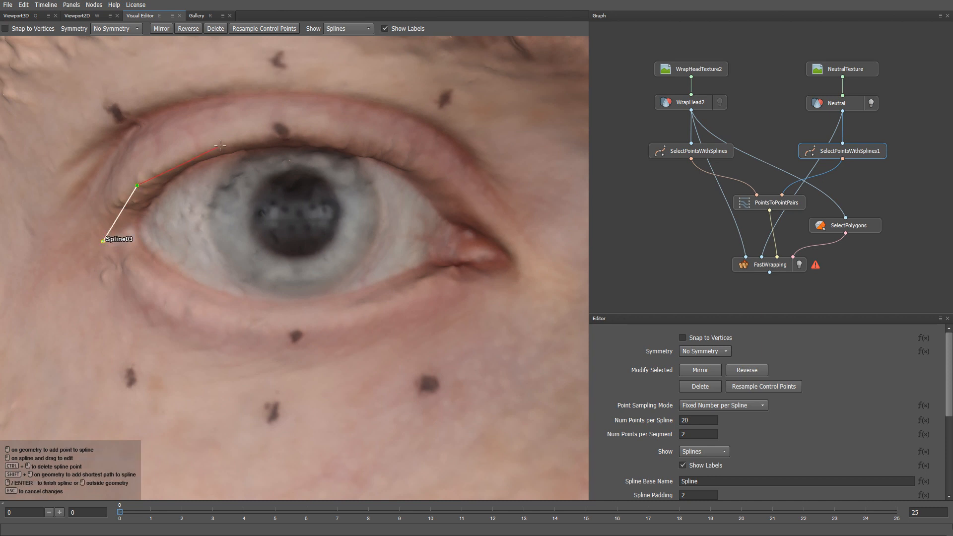
left_click(442, 185)
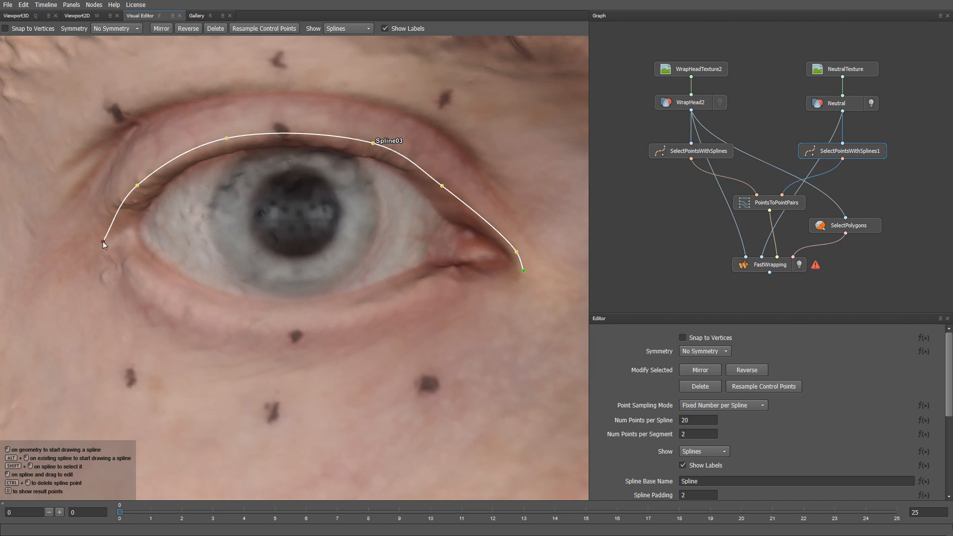
Draw the matching lower lid curve from the corner, dragging points to fit the rim.
left_click(102, 256)
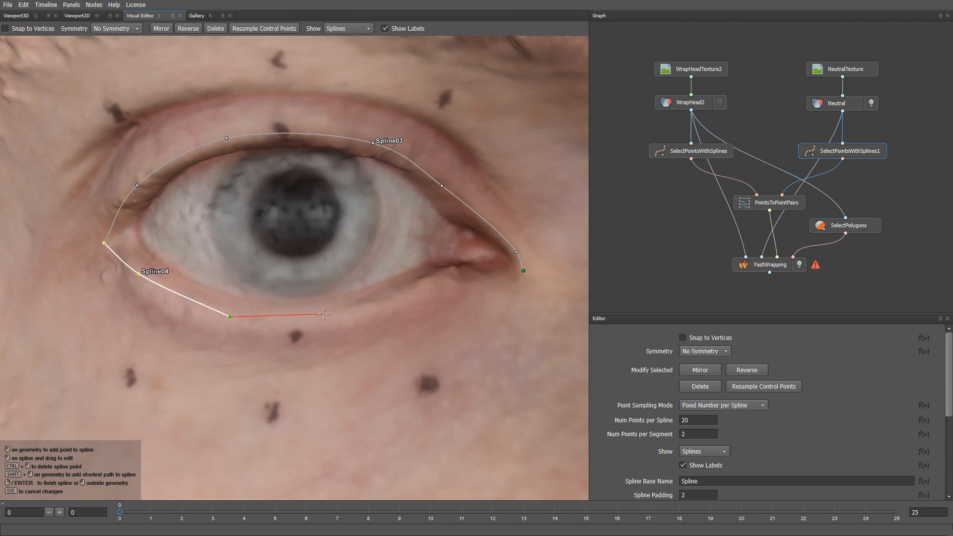
left_click_drag(319, 314, 411, 295)
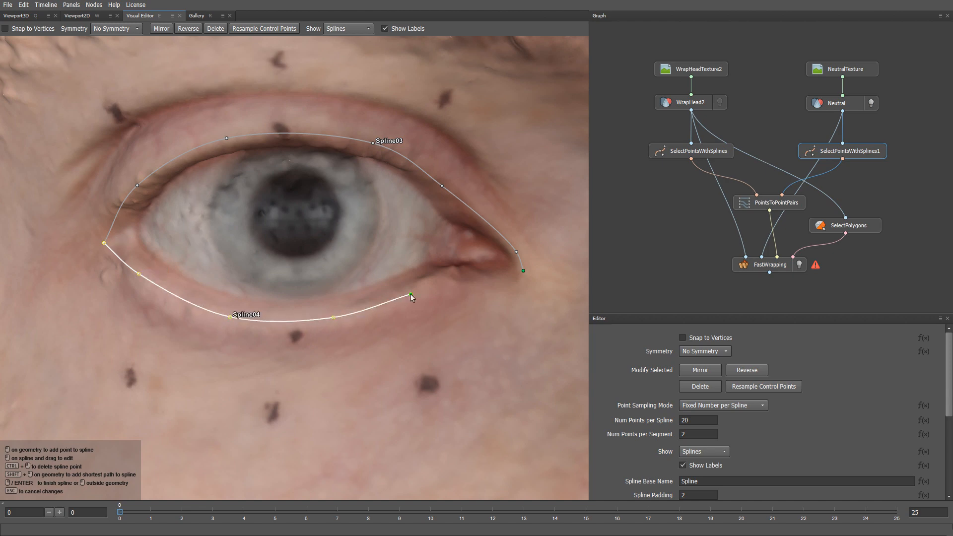
left_click_drag(411, 297, 483, 284)
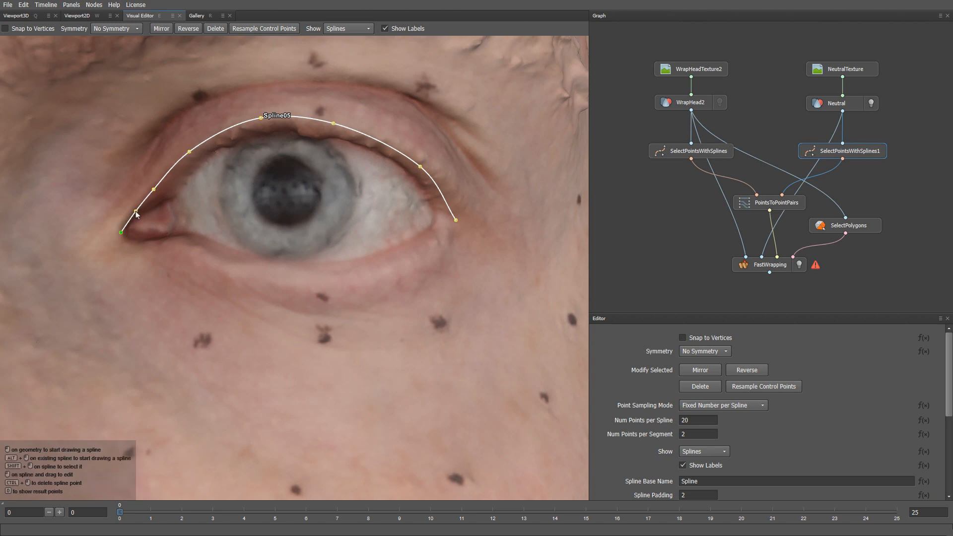
mouse_move(188, 150)
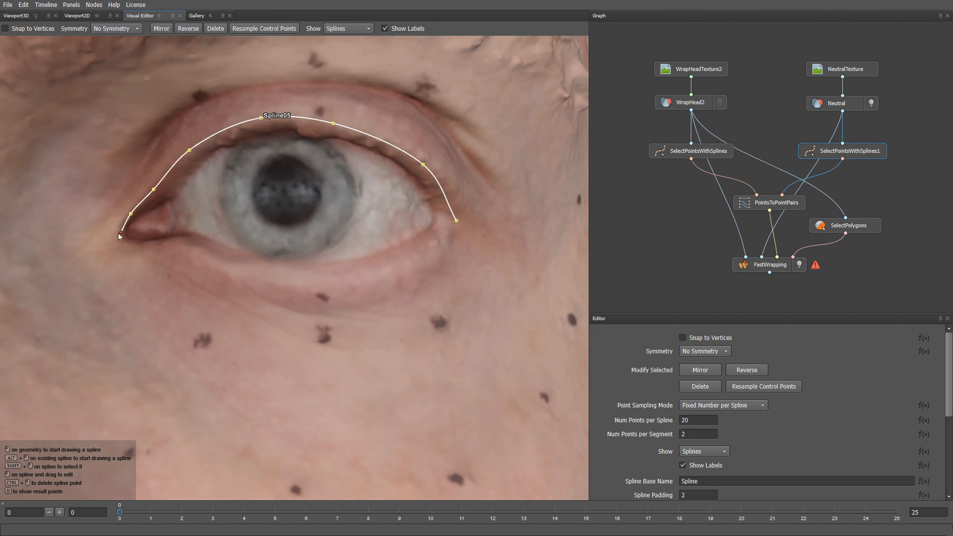
mouse_move(125, 234)
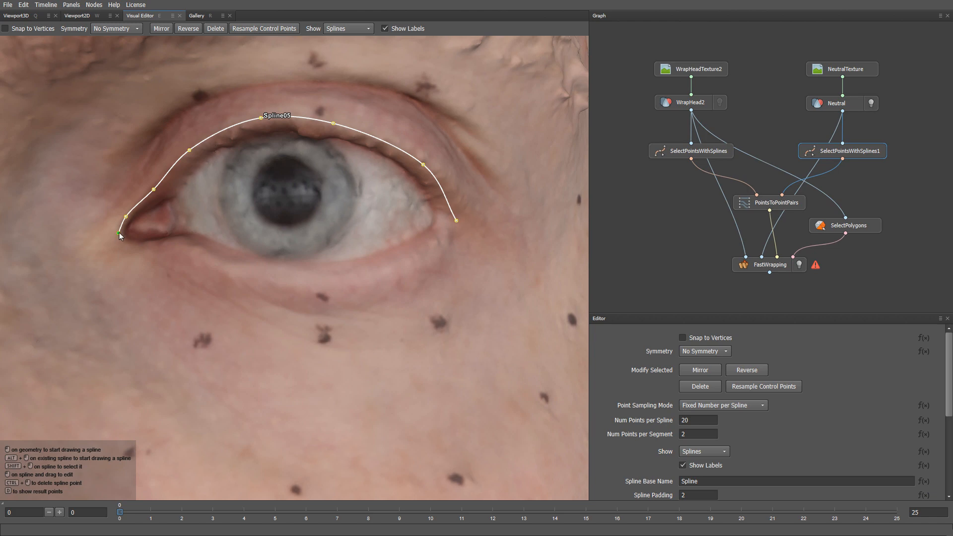
Adjust the second eye's inner upper lid corner and draw its lower lid curve.
left_click(127, 245)
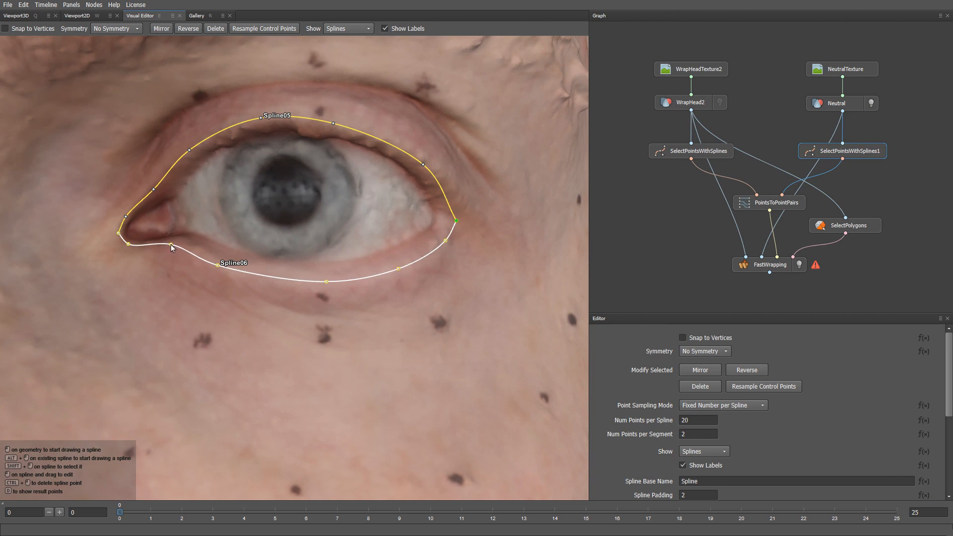
left_click(361, 29)
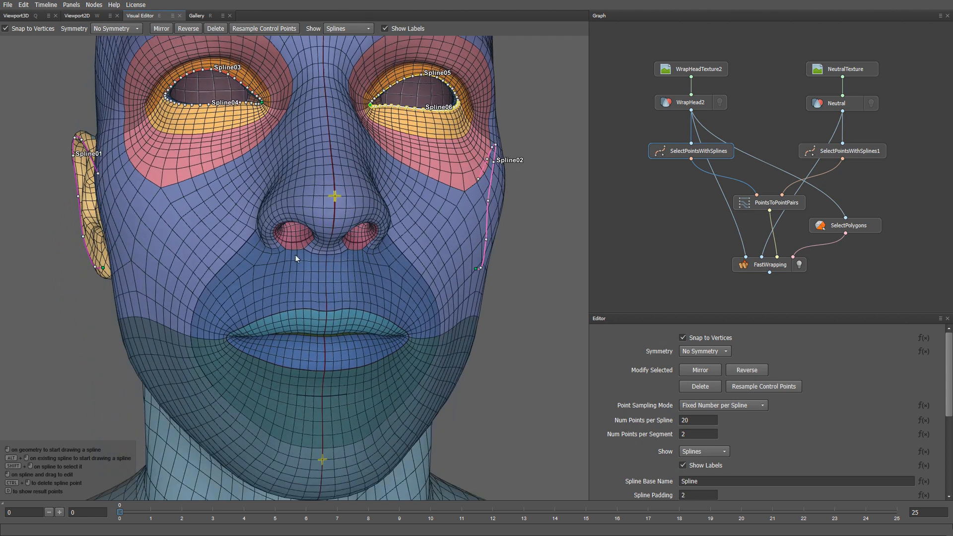
Draw Spline07 and Spline08 on the scan from beside the nose to below the chin.
left_click(253, 231)
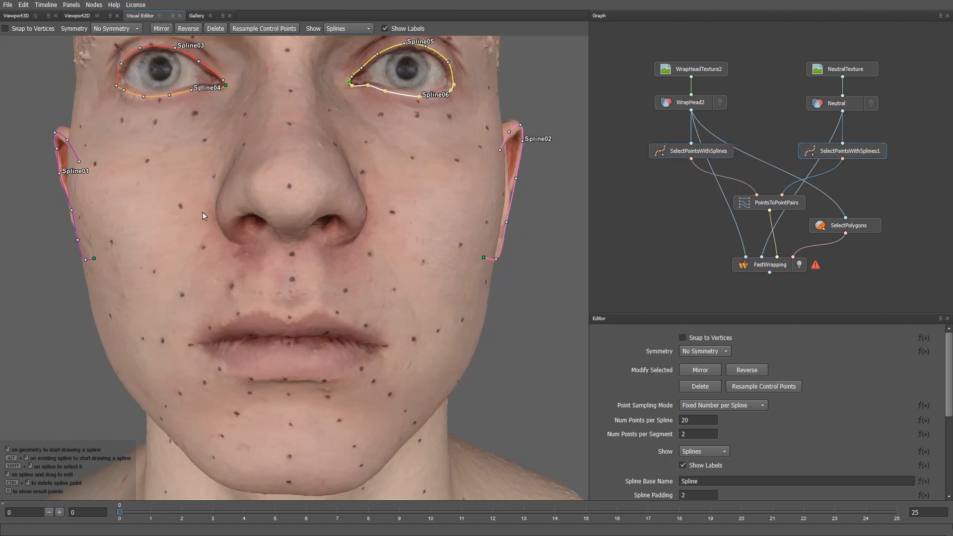
left_click(201, 210)
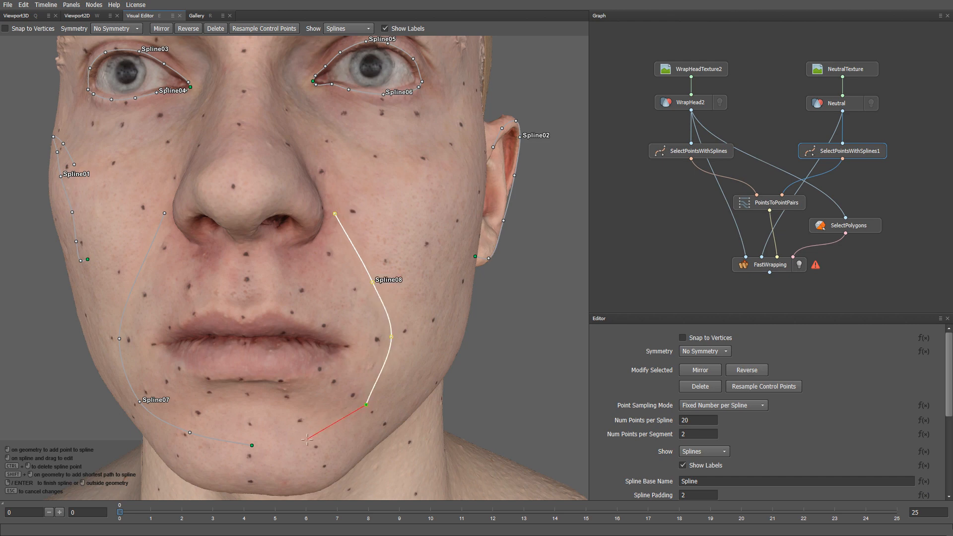
left_click(253, 457)
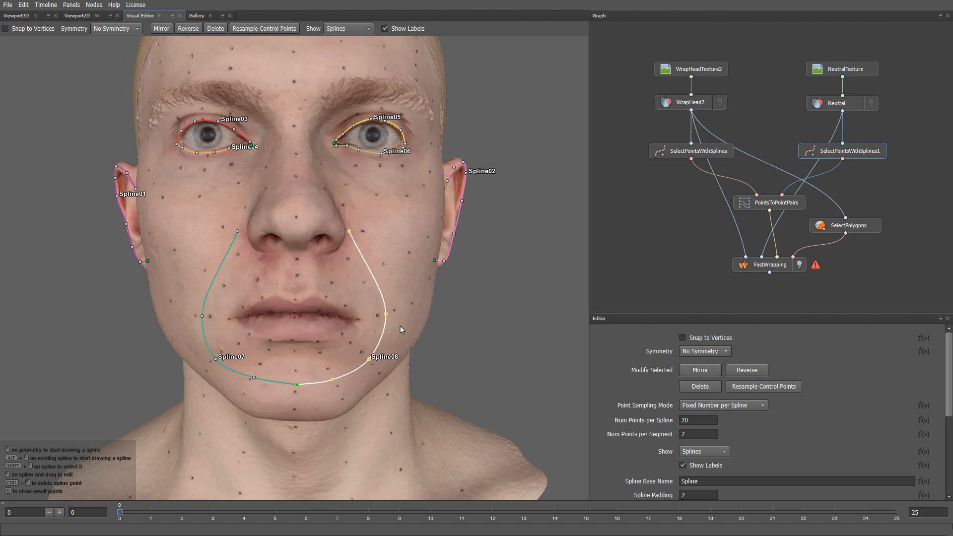
mouse_move(403, 319)
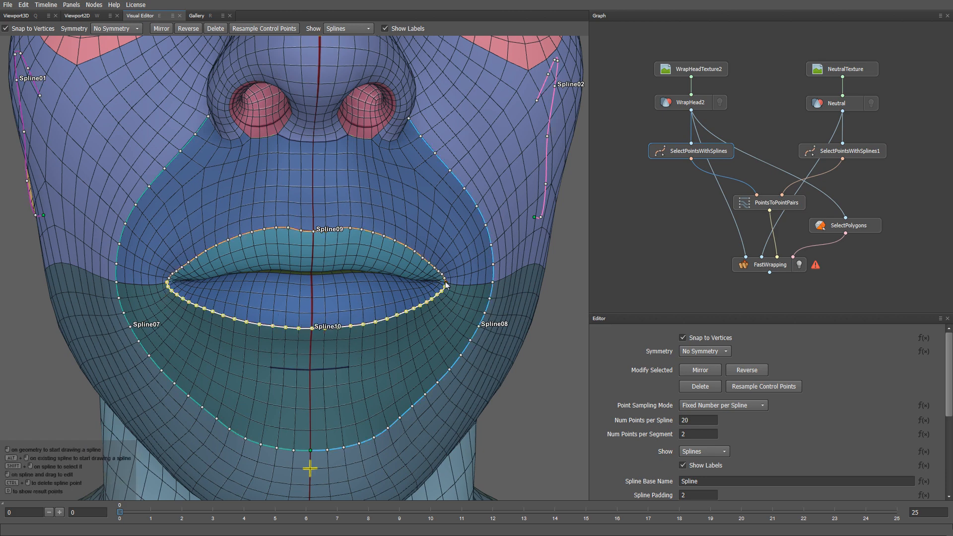
Draw Spline09 along the scan's upper lip and Spline10 along the lower lip.
left_click(842, 151)
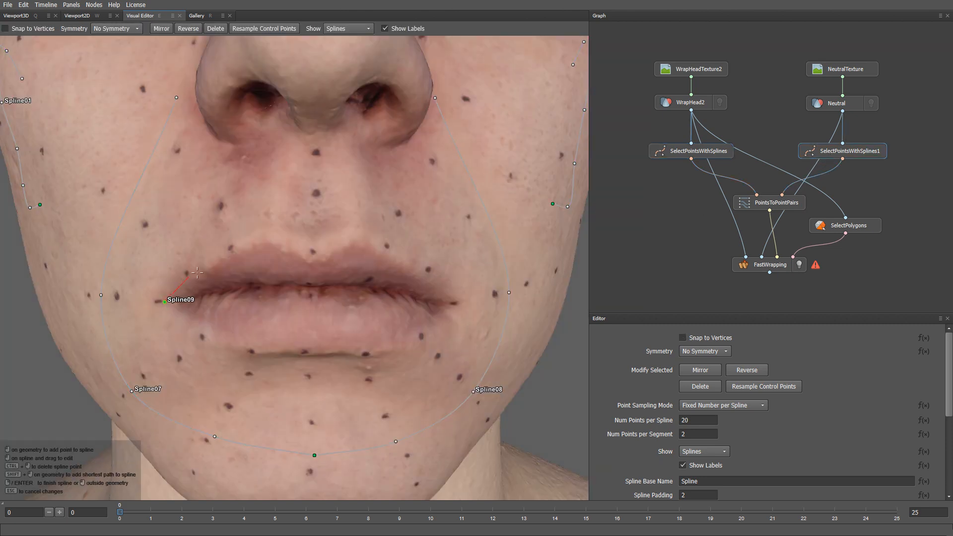
left_click(264, 252)
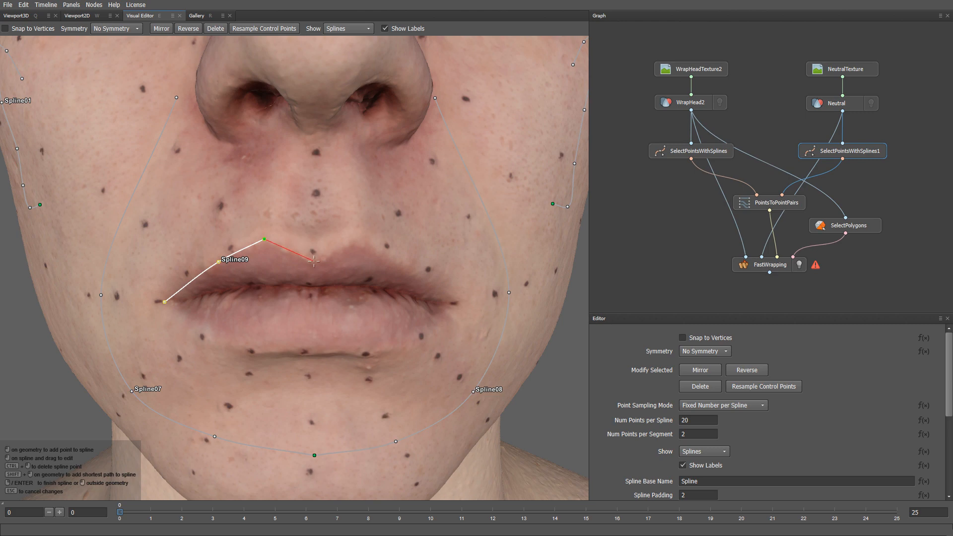
left_click(355, 252)
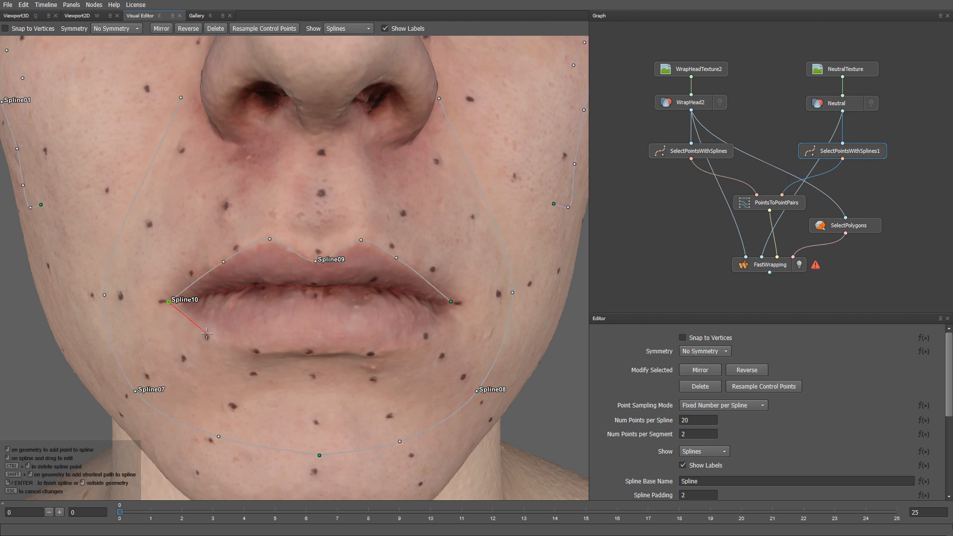
left_click(224, 337)
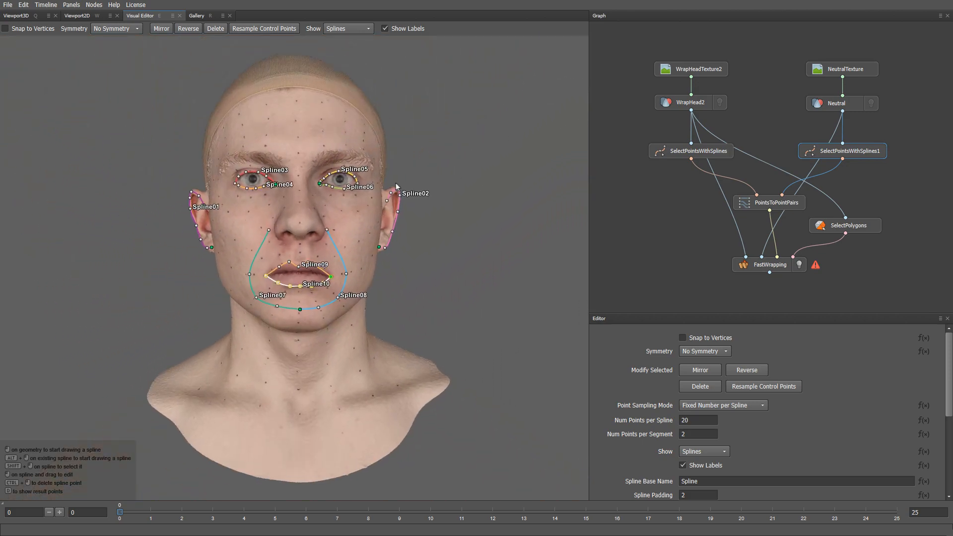
Compute the FastWrapping node using the eye, ear and mouth curve pairs.
left_click(770, 265)
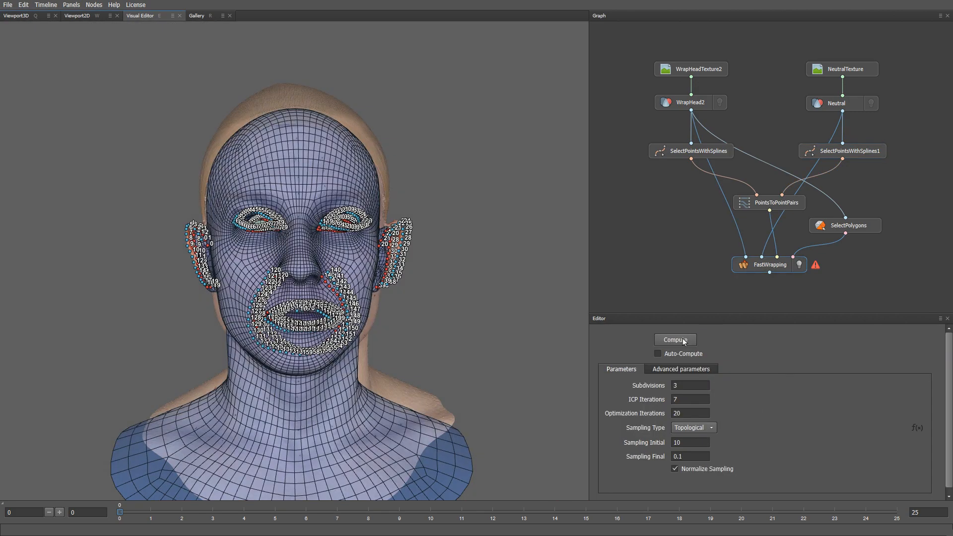
left_click(675, 339)
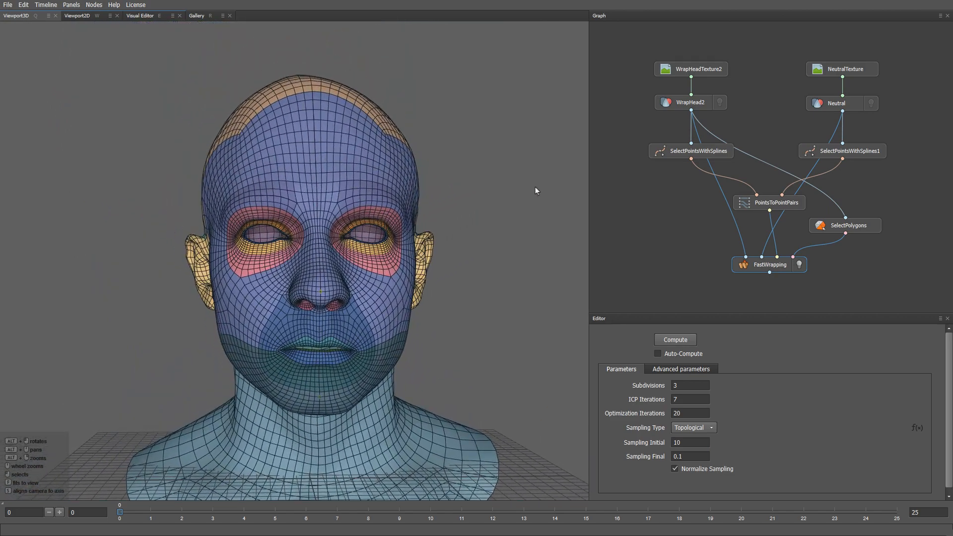
mouse_move(884, 302)
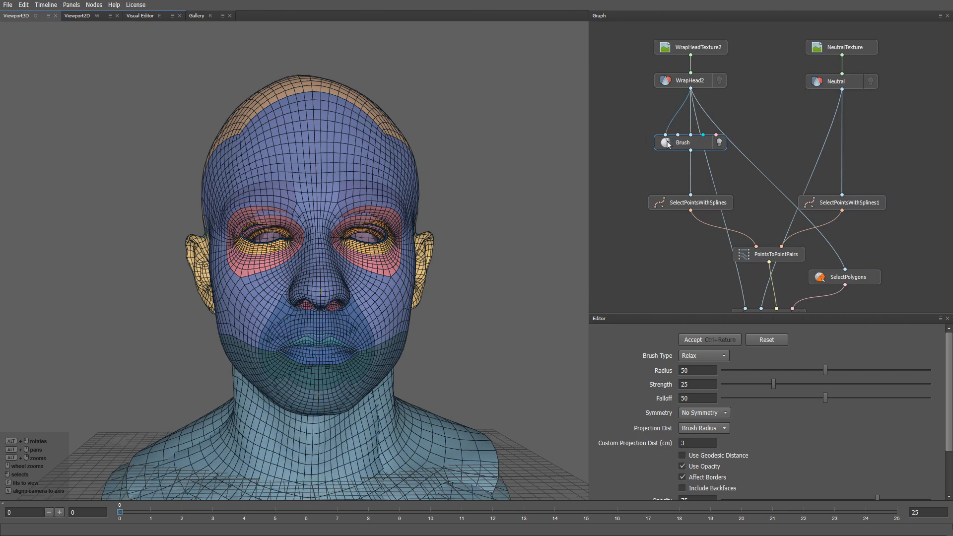
With topological symmetry and geodesic distance, pull the lips apart and relax the corners.
left_click(704, 413)
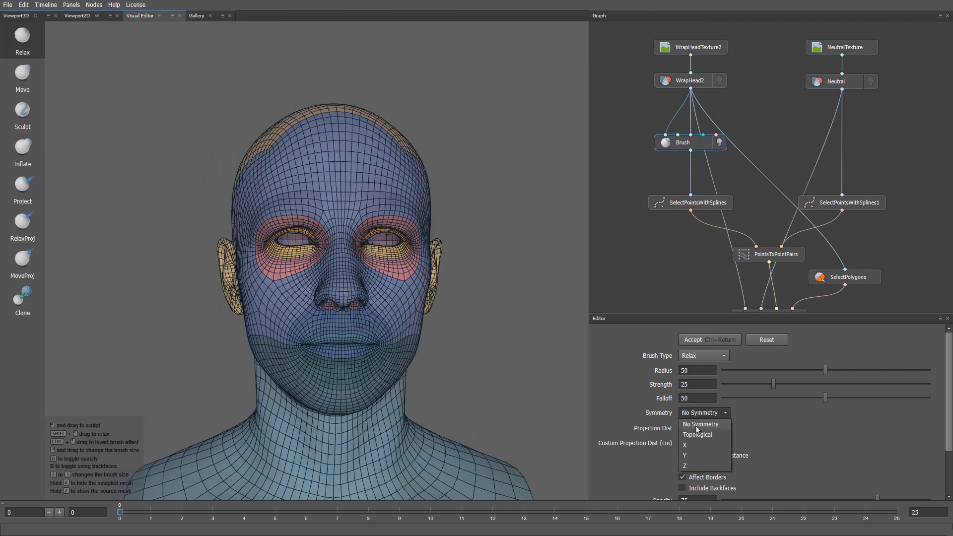
left_click(696, 434)
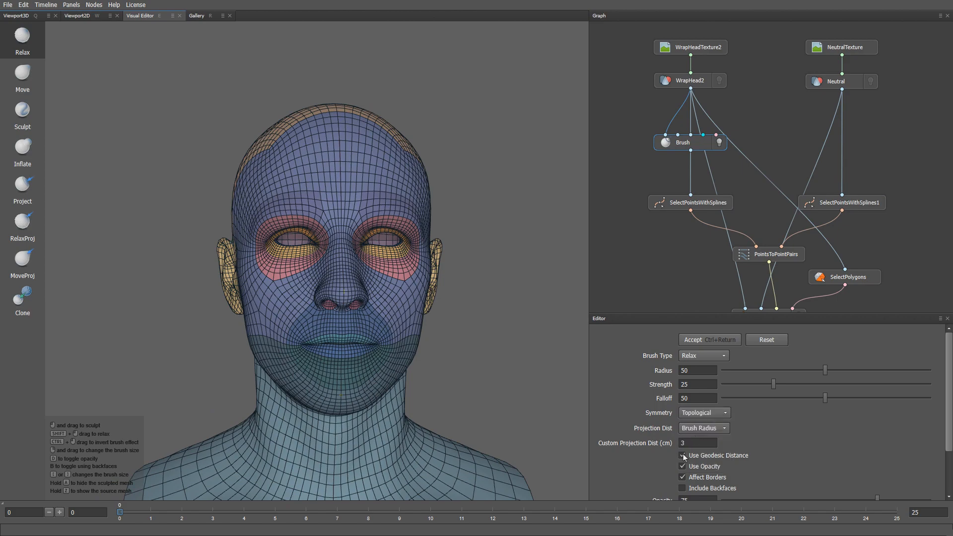
left_click(22, 76)
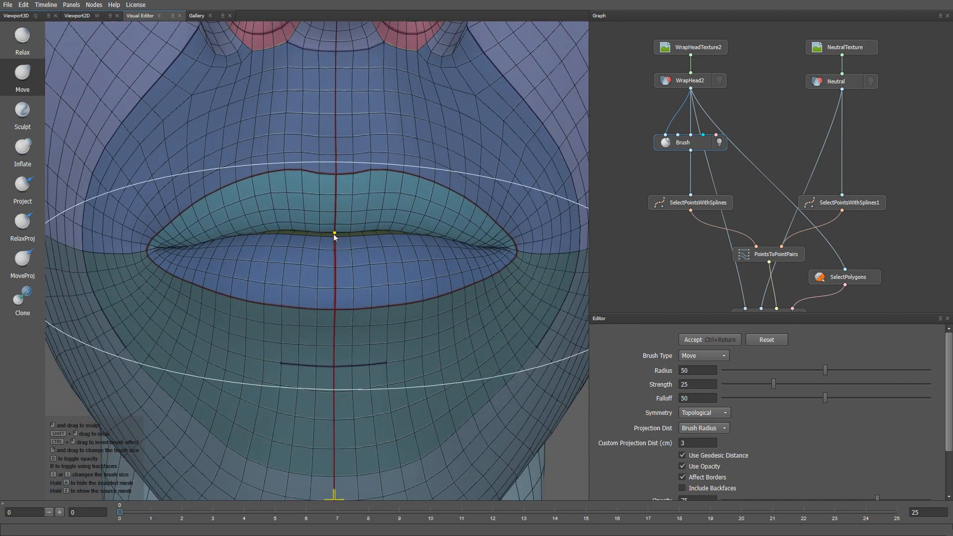
left_click_drag(334, 236, 336, 278)
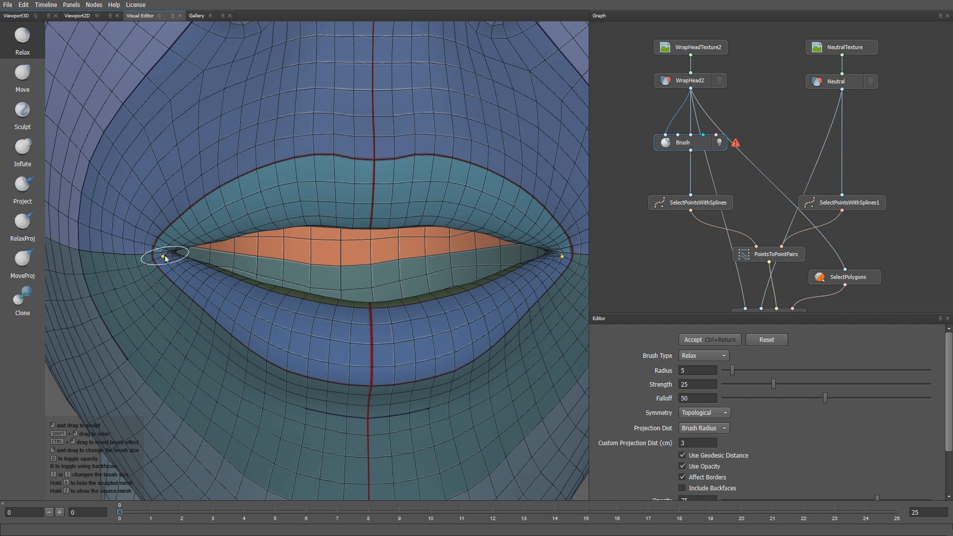
left_click_drag(164, 258, 334, 341)
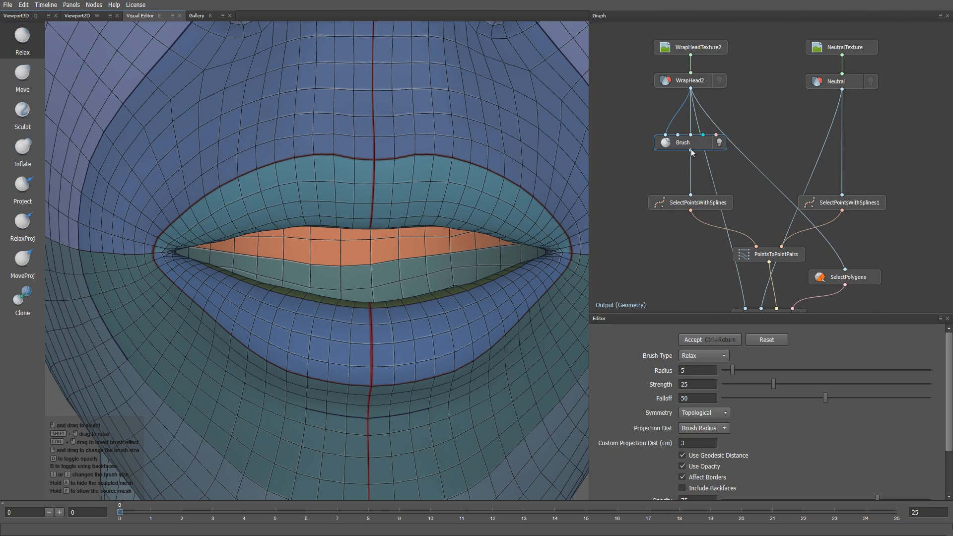
Draw Spline11 and Spline12 along the base head's inner lip edges.
left_click(690, 202)
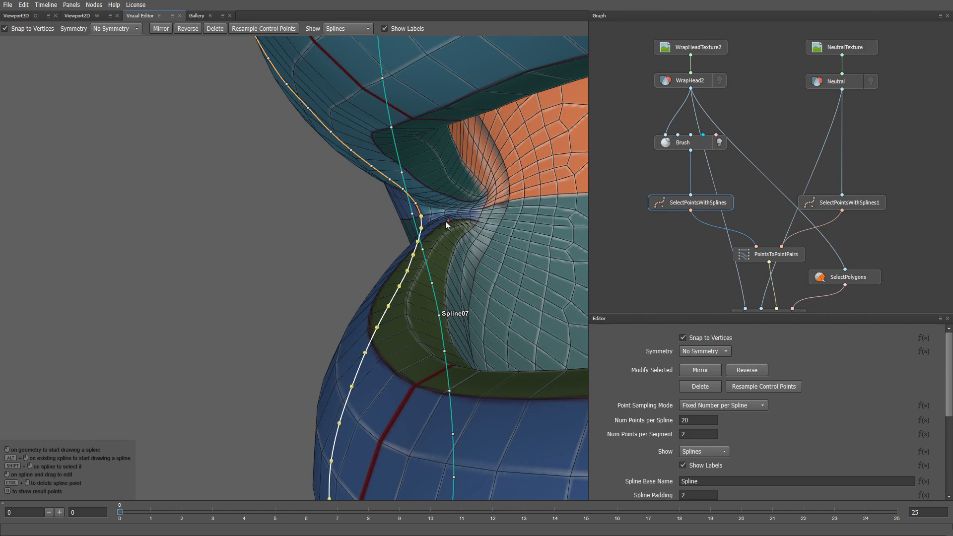
left_click(447, 221)
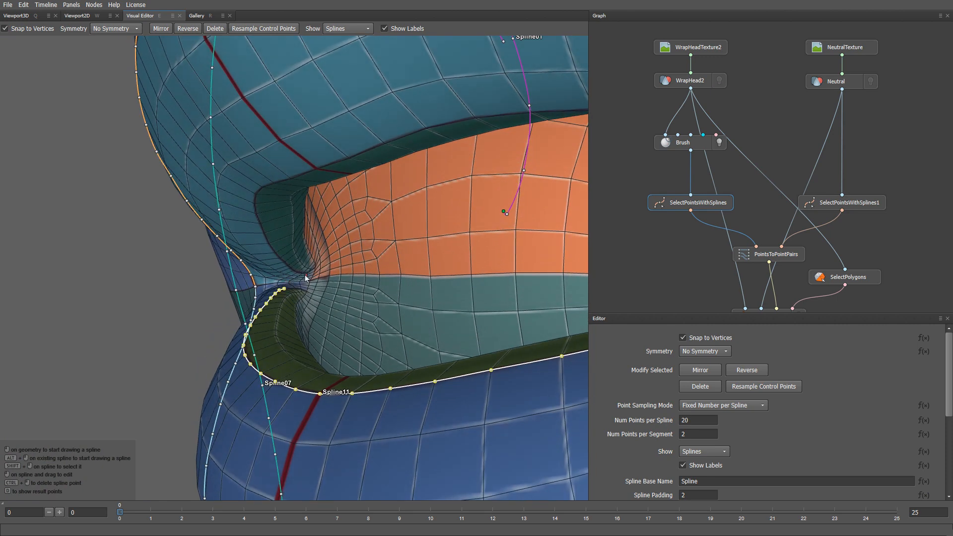
left_click(293, 282)
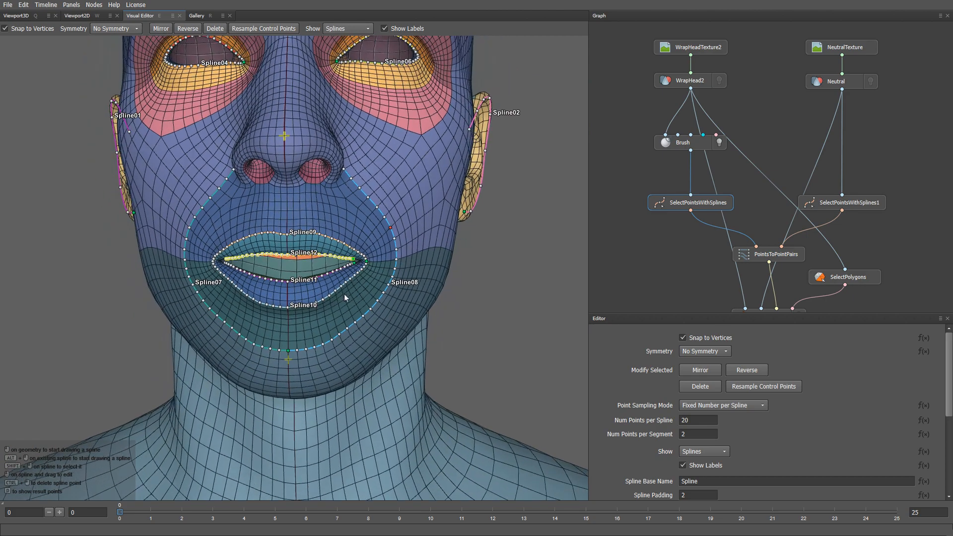
mouse_move(844, 202)
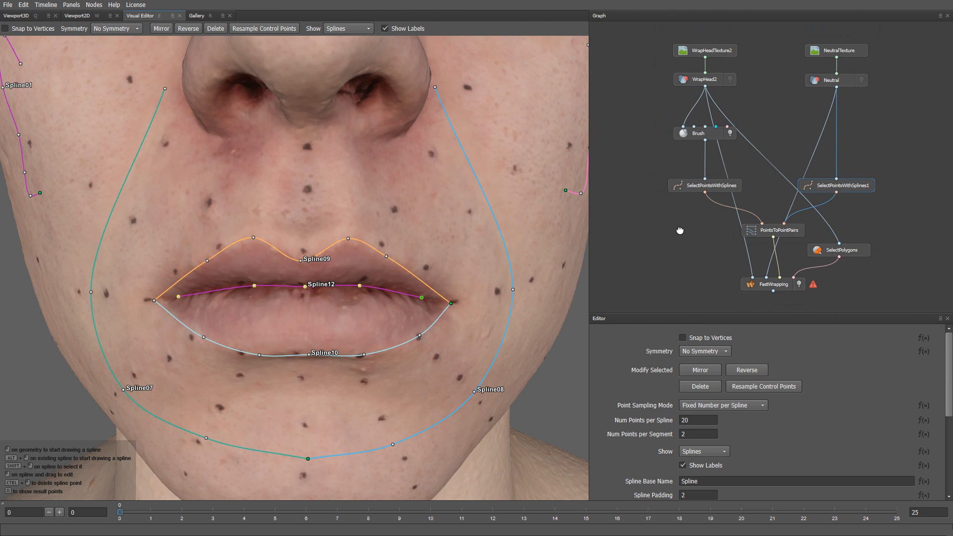
Set FastWrapping's Smoothness Final to 0.1 in Advanced parameters and recompute.
left_click(772, 284)
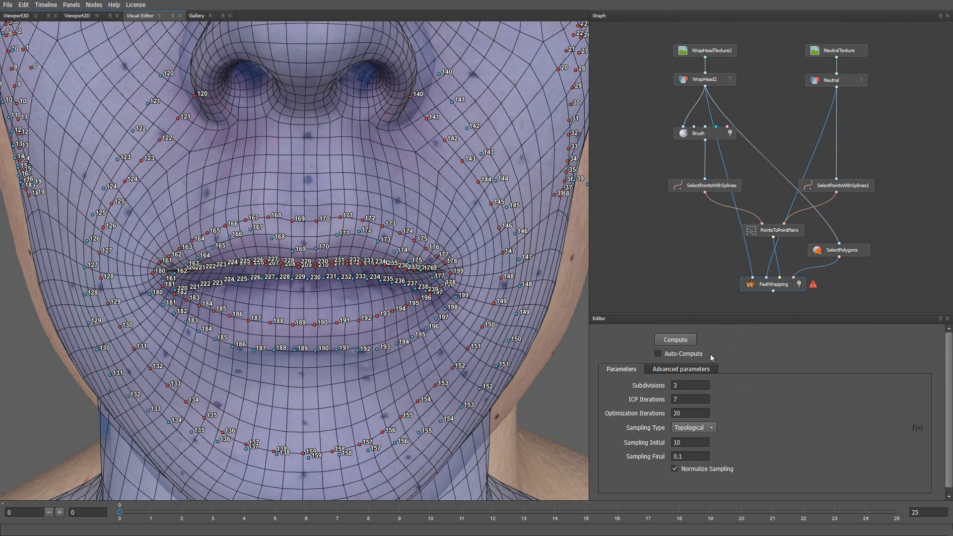
left_click(681, 368)
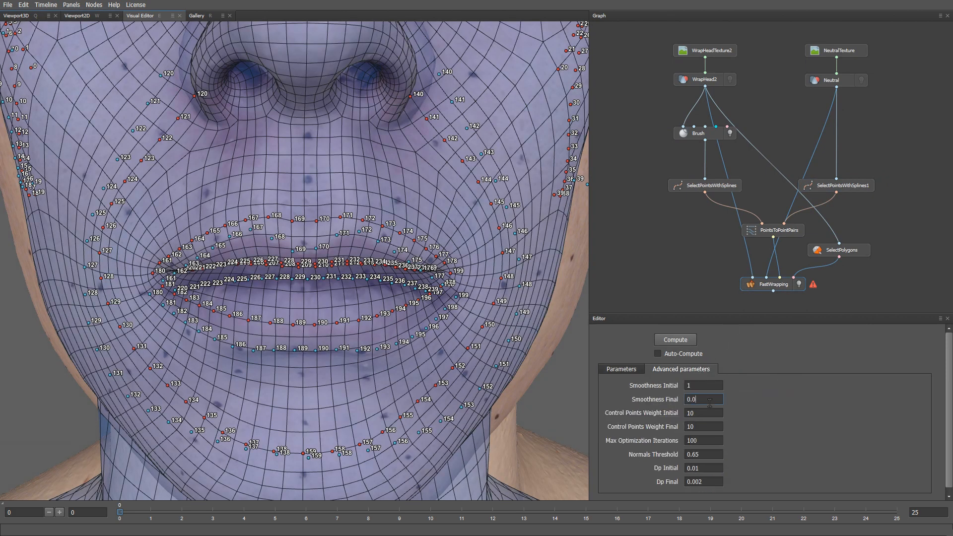
type("0.1")
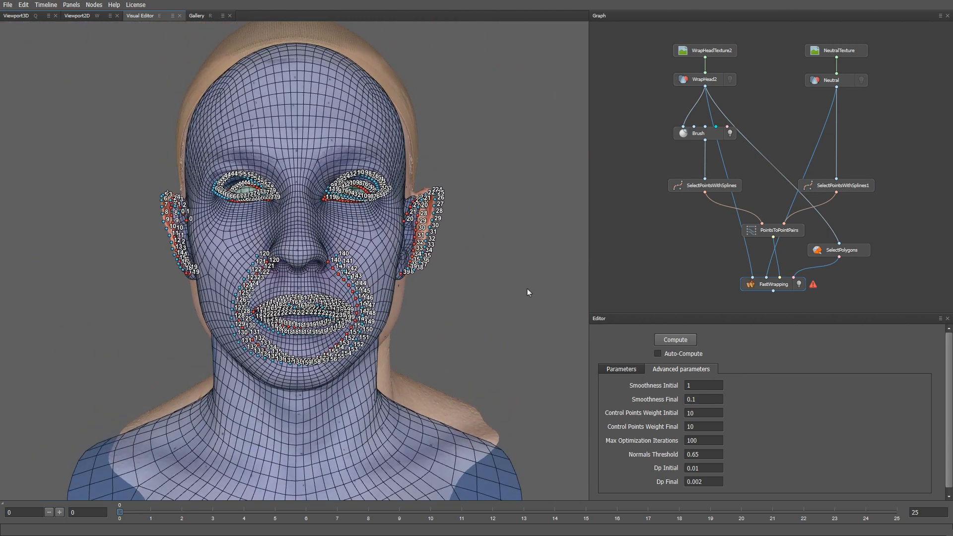
left_click(675, 340)
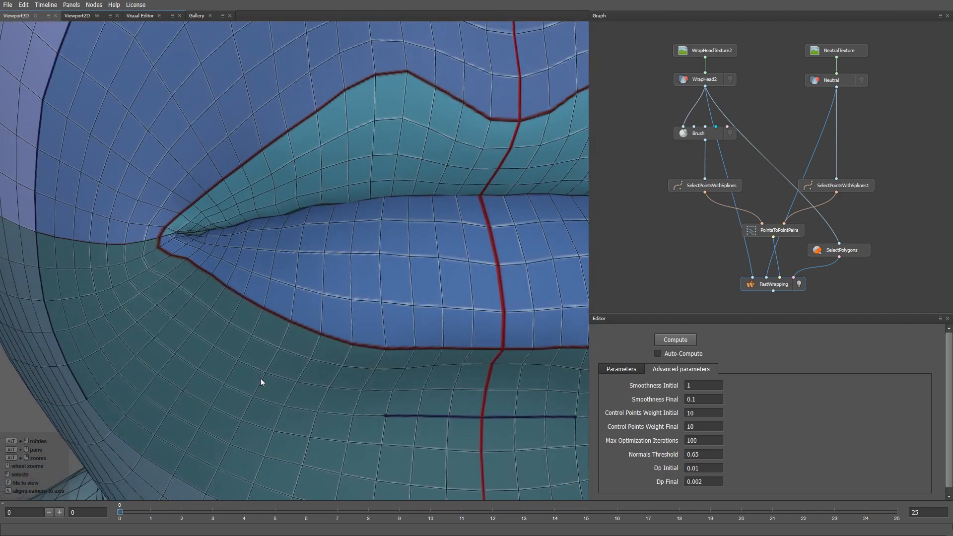
mouse_move(273, 374)
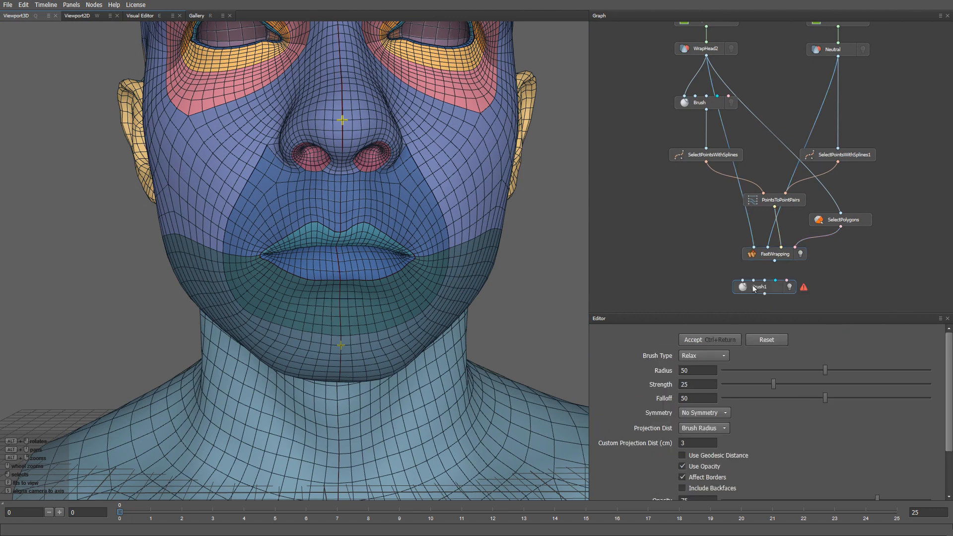
Give the new Brush node topological symmetry and geodesic distance falloff.
left_click(757, 285)
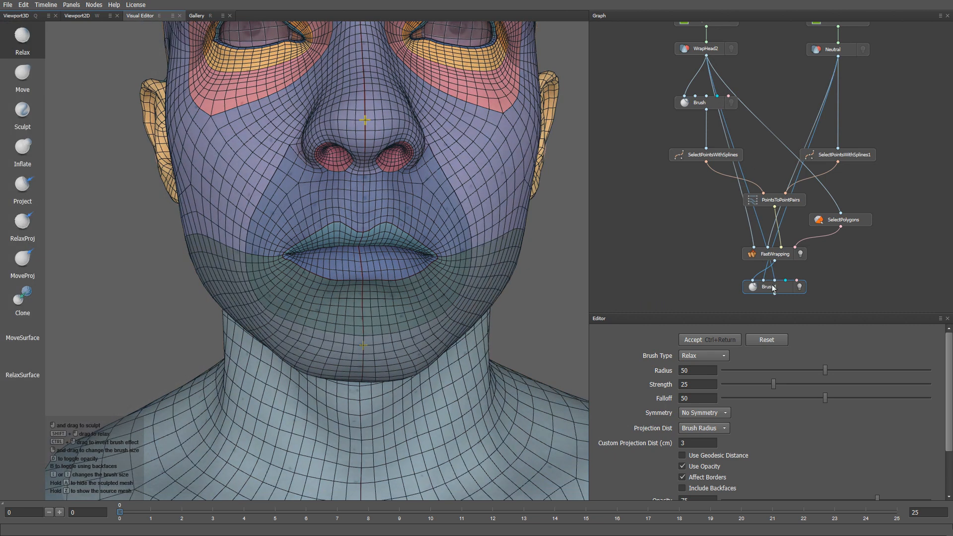
left_click(704, 412)
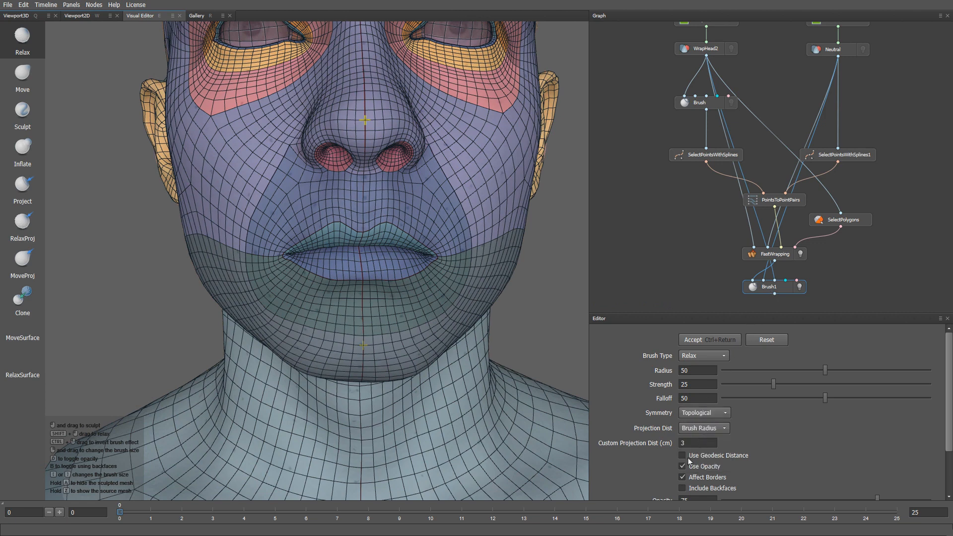
left_click(22, 297)
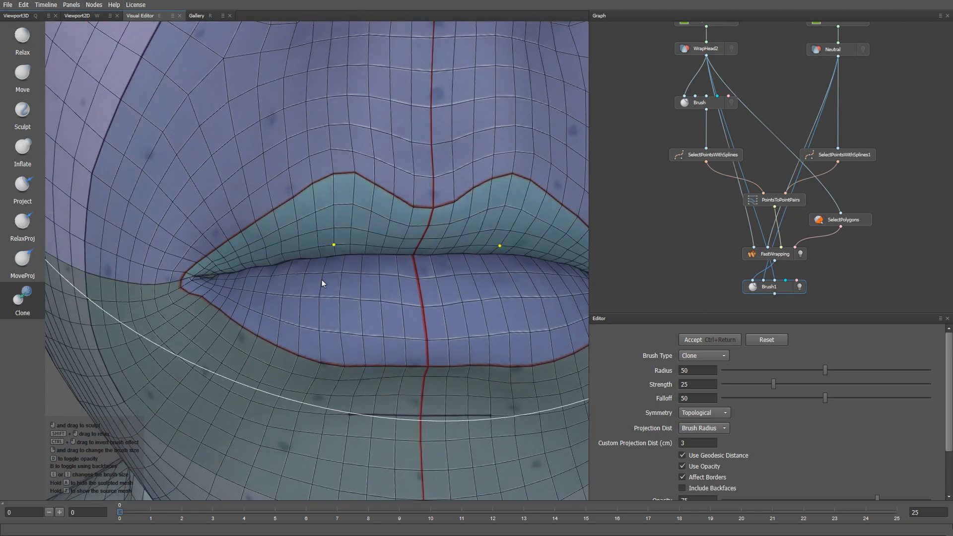
Restore a lip corner with Clone, then push the corner and straighten the lip seam with an 18-radius Move brush.
left_click_drag(825, 370, 759, 370)
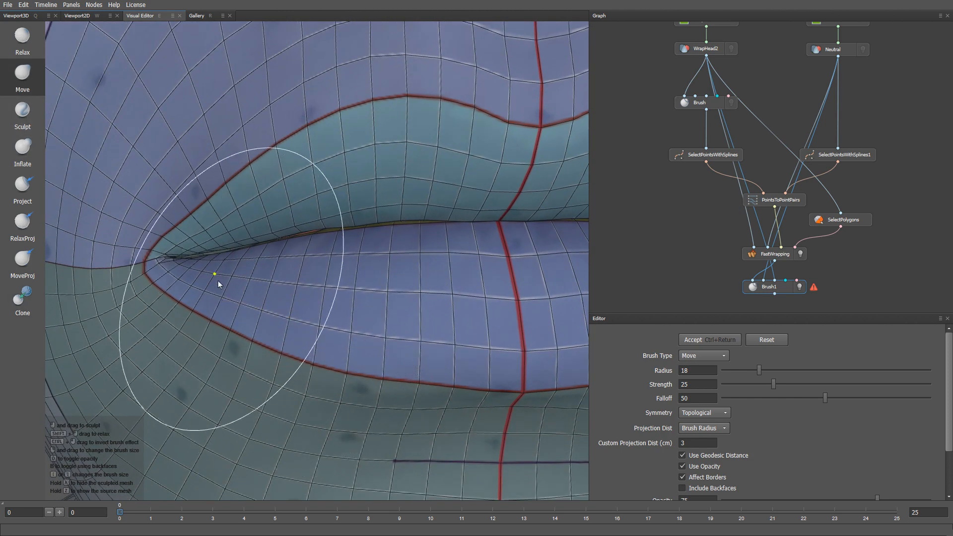
left_click_drag(214, 273, 210, 259)
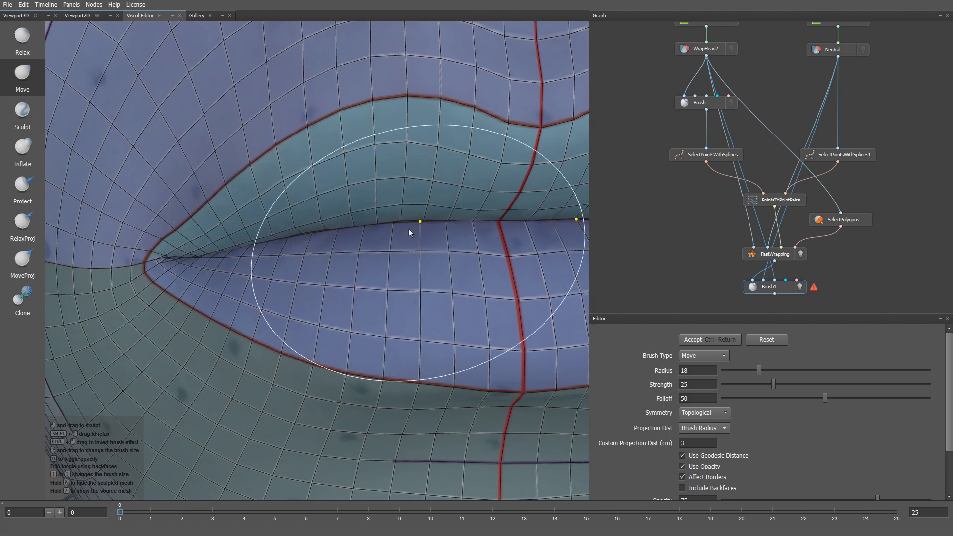
left_click_drag(419, 233, 376, 209)
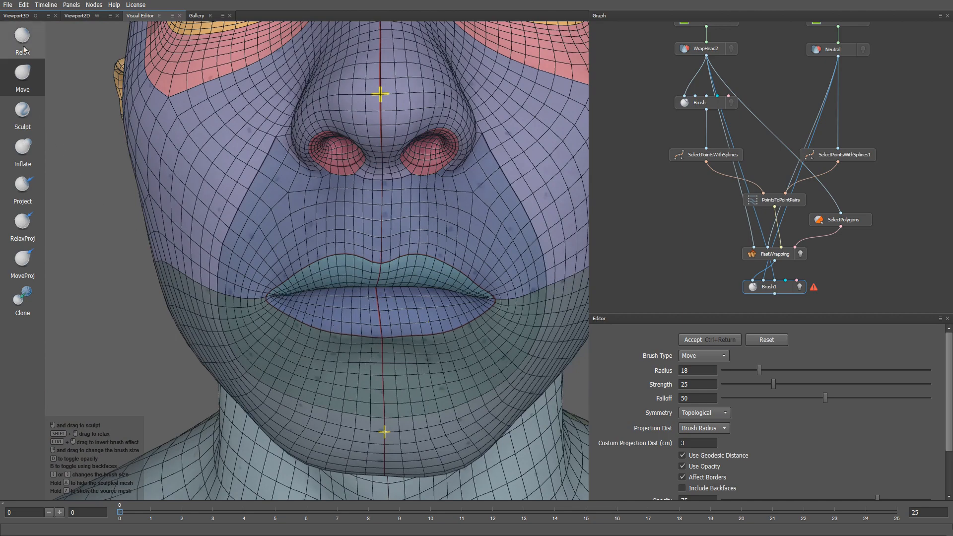
left_click(22, 296)
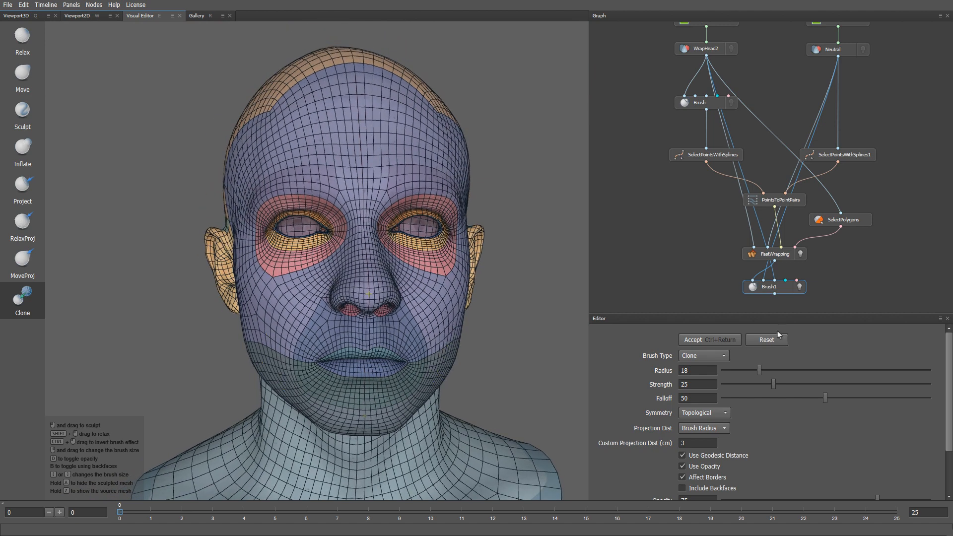
mouse_move(795, 300)
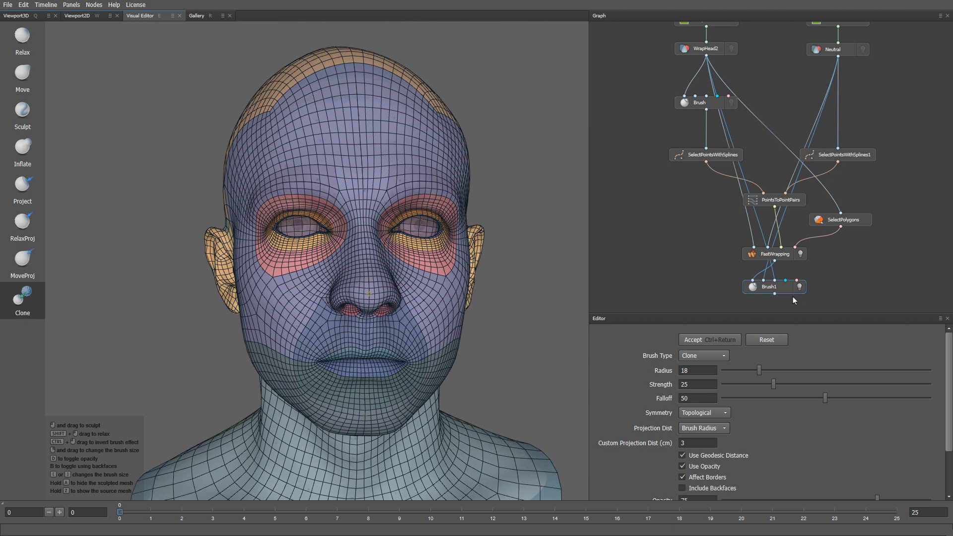